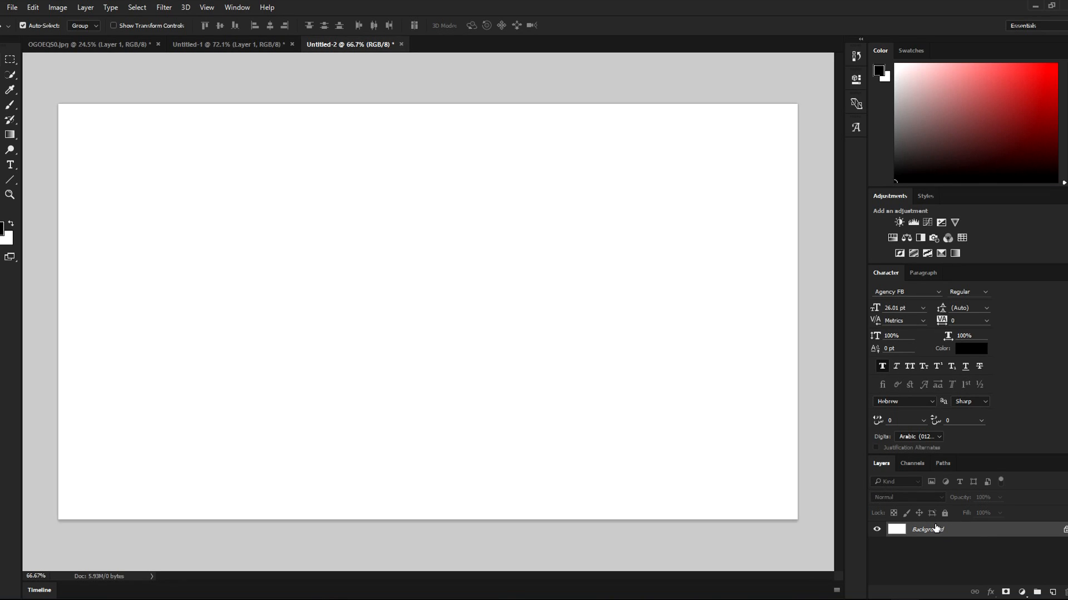
Step: Check the finished comparison tab, return to Untitled-2 and select the photo's Layer 1
left_click(230, 44)
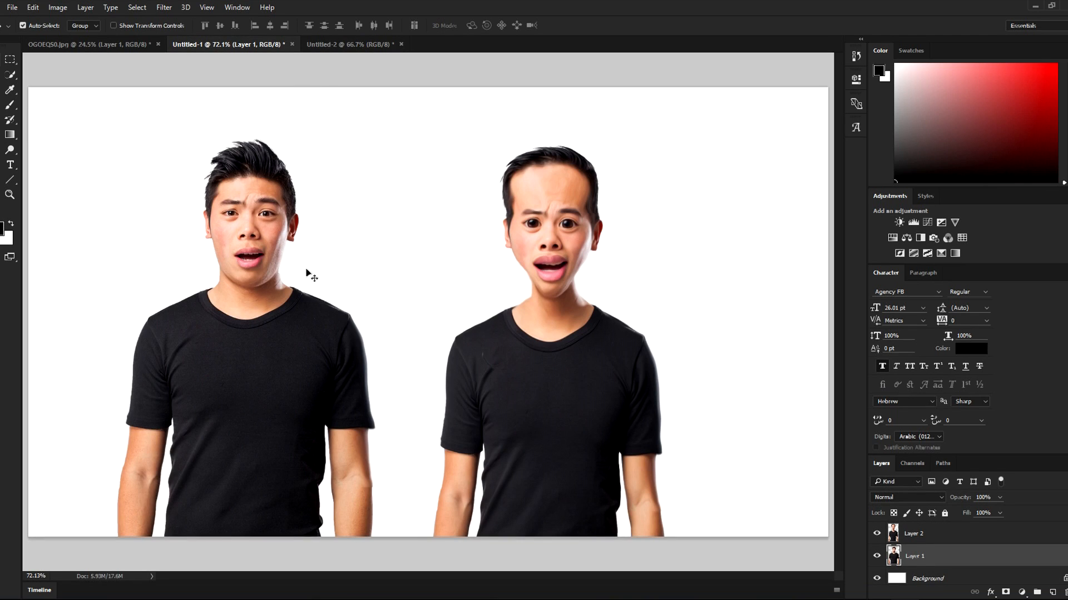
left_click(350, 45)
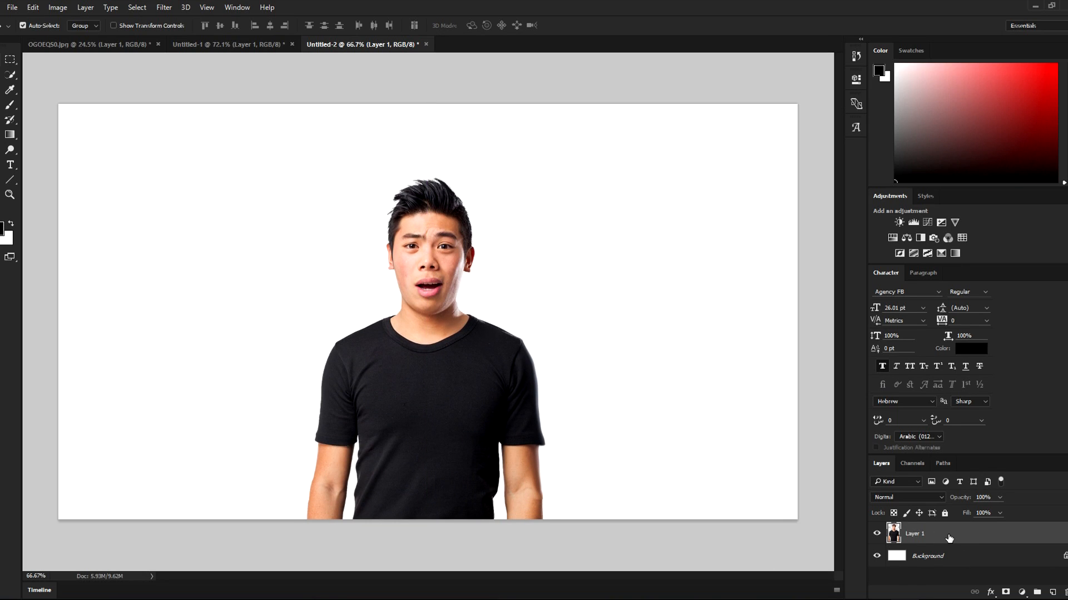
left_click(22, 25)
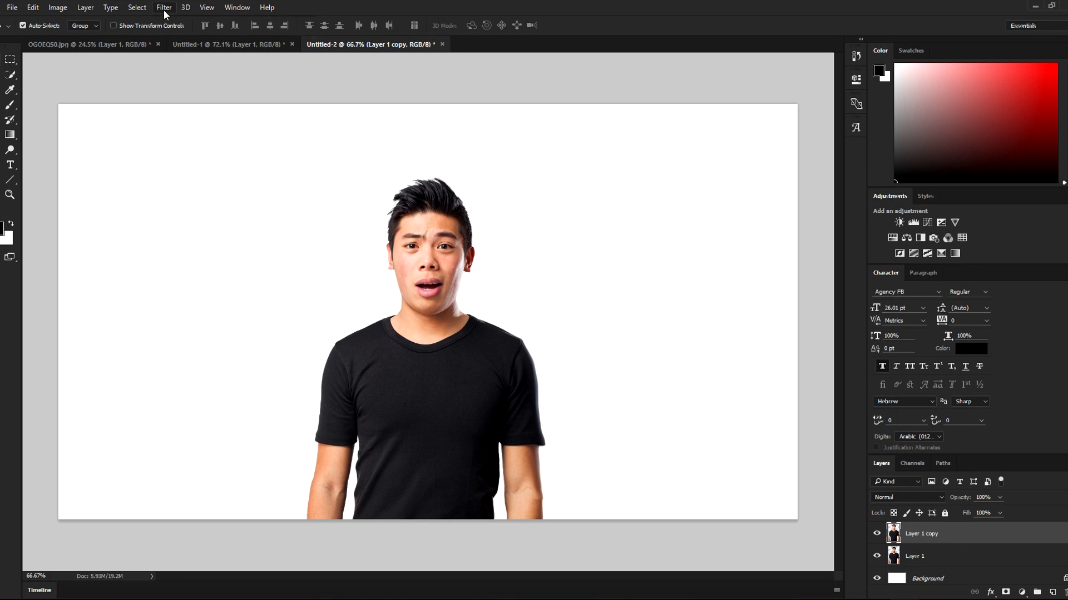
Step: Open Filter > Liquify and bloat the left eye, then the right eye twice
left_click(163, 7)
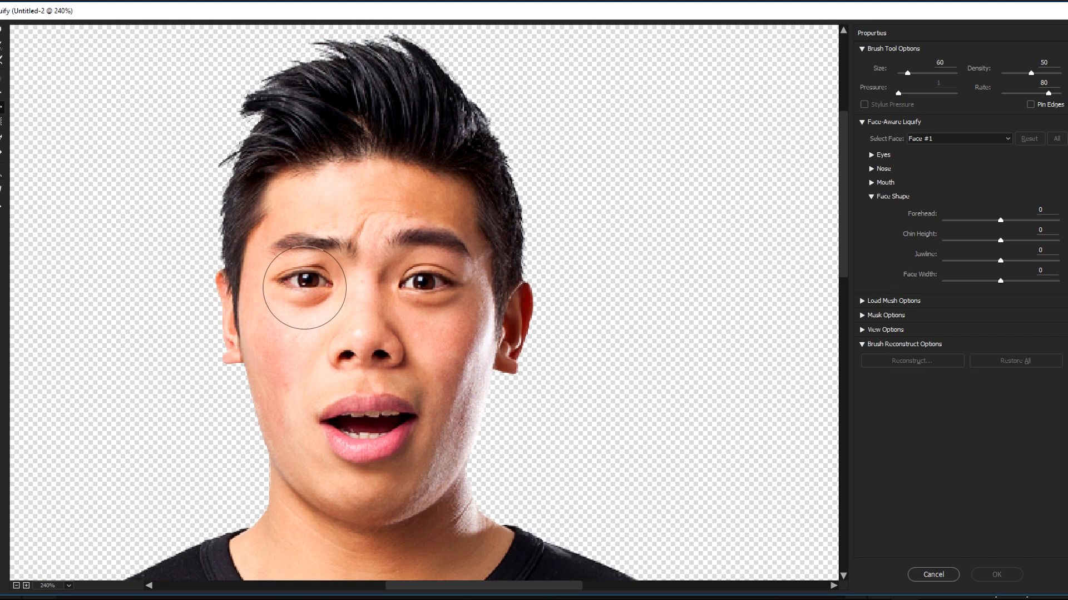
left_click_drag(307, 283, 320, 286)
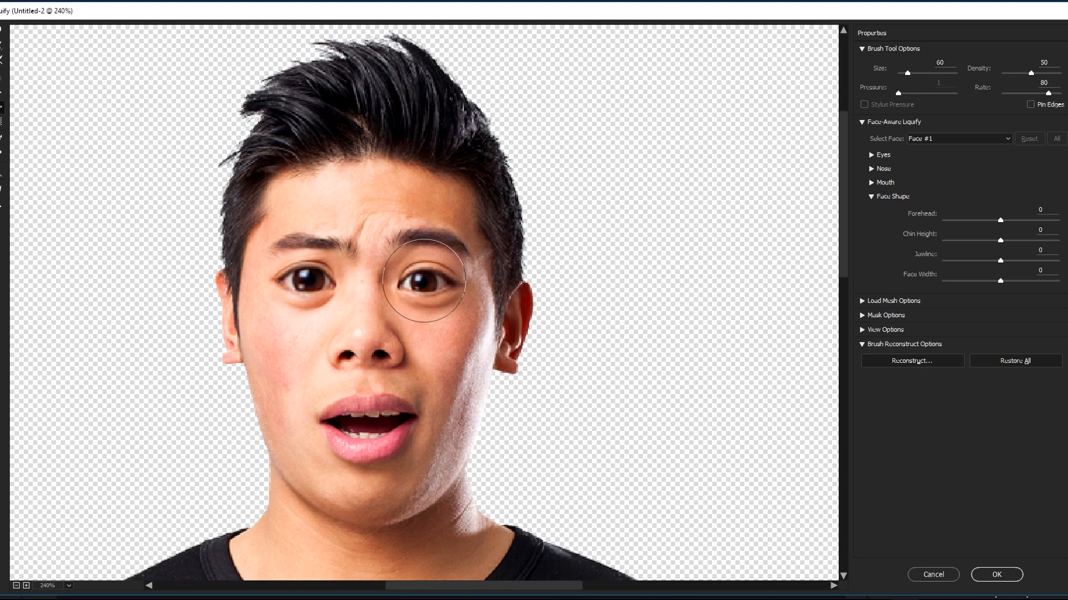
left_click_drag(422, 279, 418, 290)
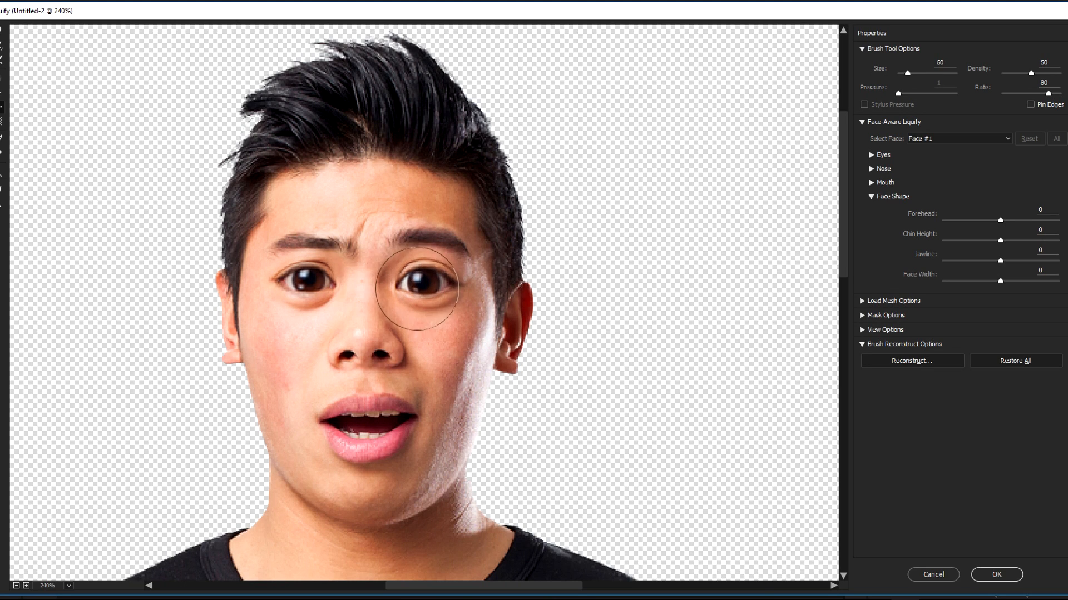
left_click_drag(409, 286, 418, 282)
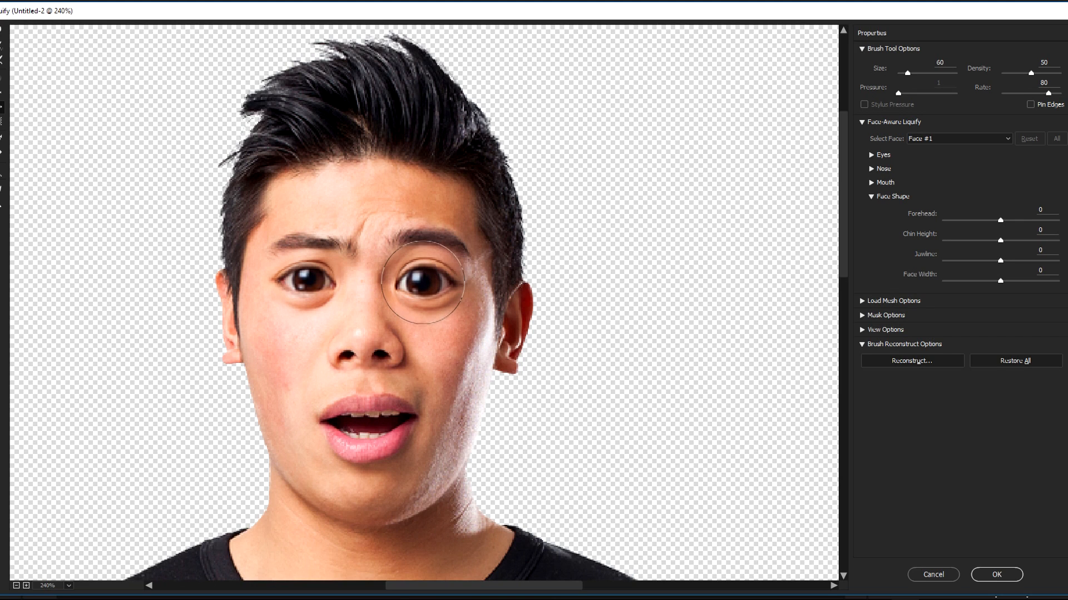
mouse_move(308, 285)
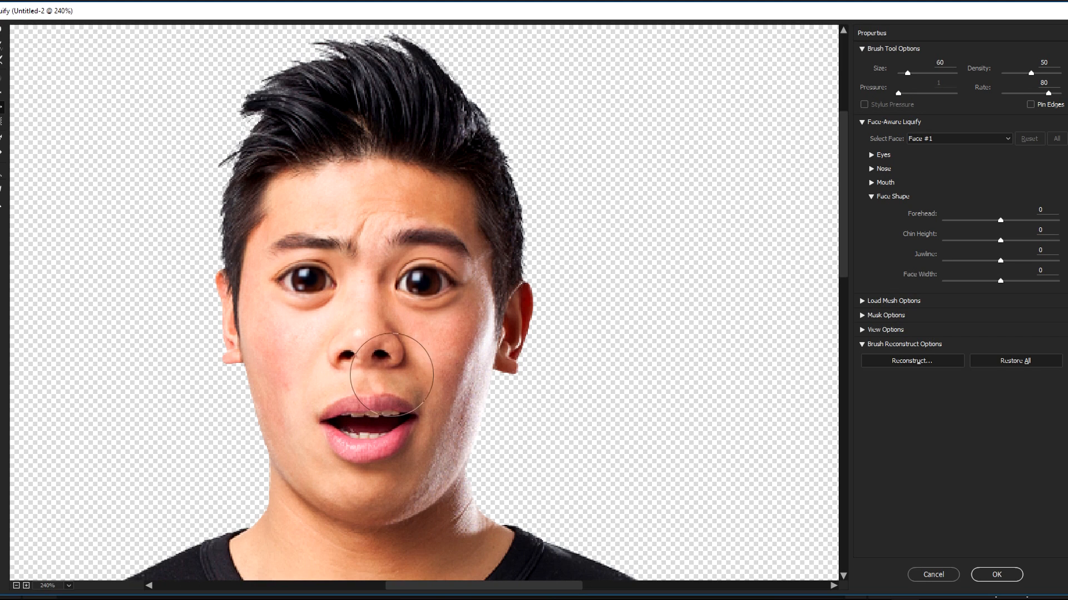
Step: Adjust the brush size, then bloat the nose tip, left nostril and whole nose
left_click_drag(918, 73, 910, 74)
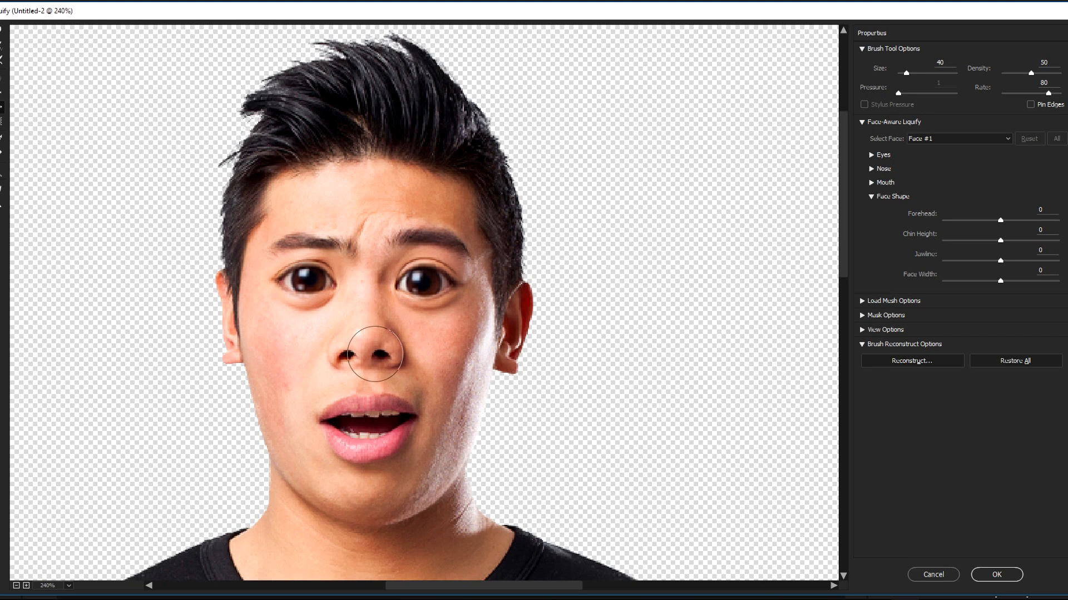
left_click_drag(909, 72, 902, 72)
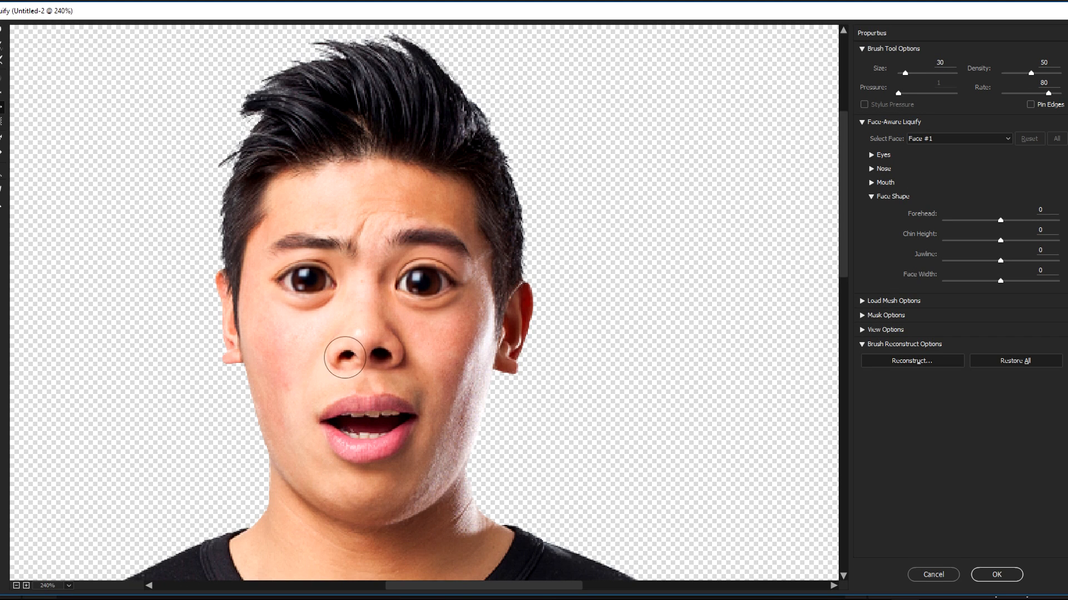
left_click_drag(347, 358, 368, 379)
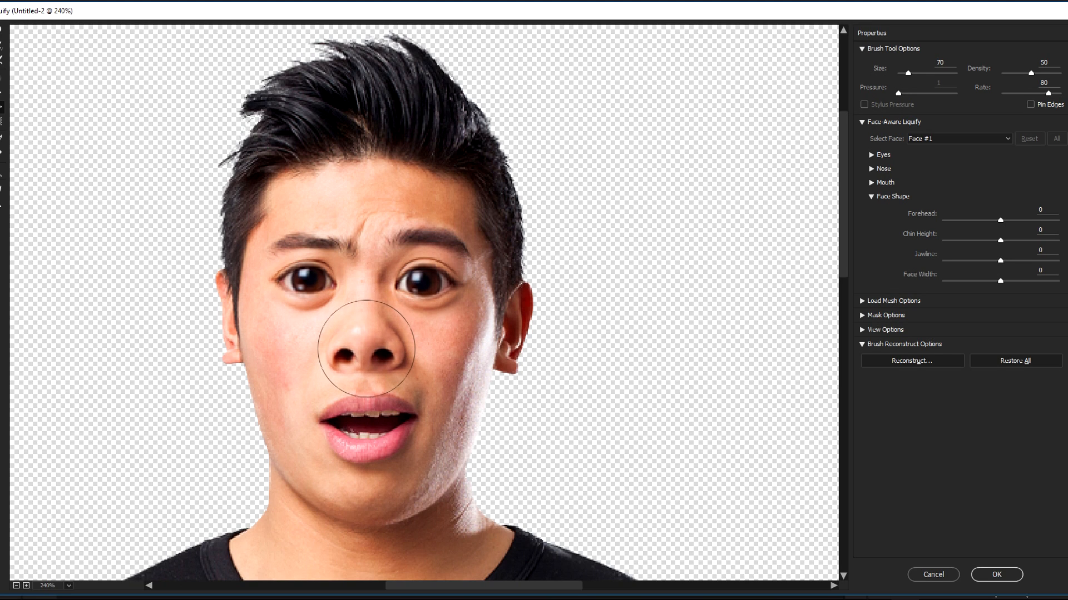
left_click_drag(371, 354, 388, 334)
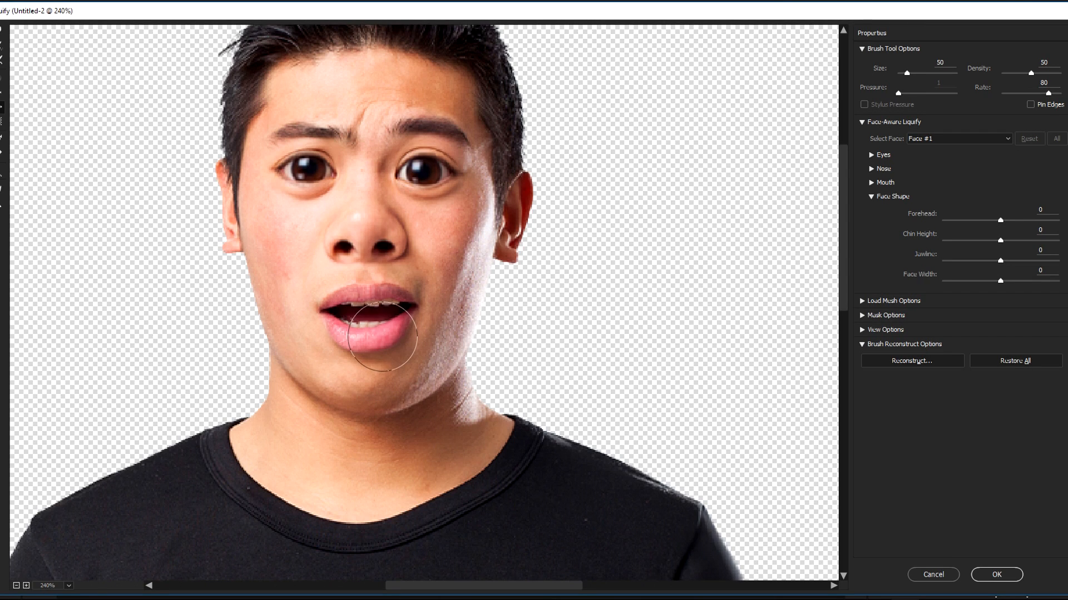
Step: Bloat the lower lip, then fill out the upper lip in two passes
left_click_drag(378, 341, 378, 296)
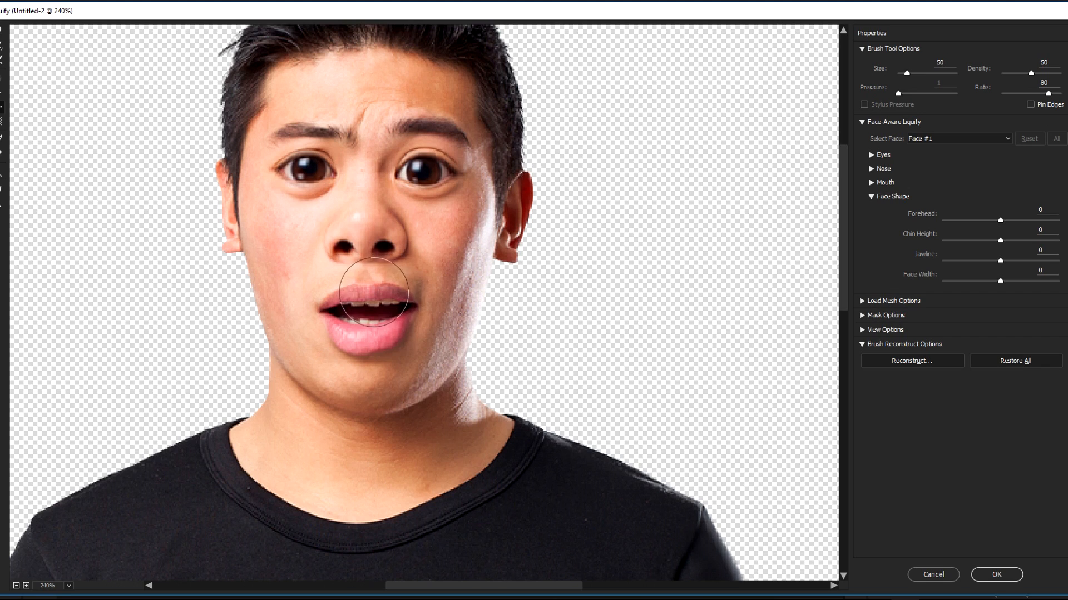
left_click_drag(917, 72, 913, 72)
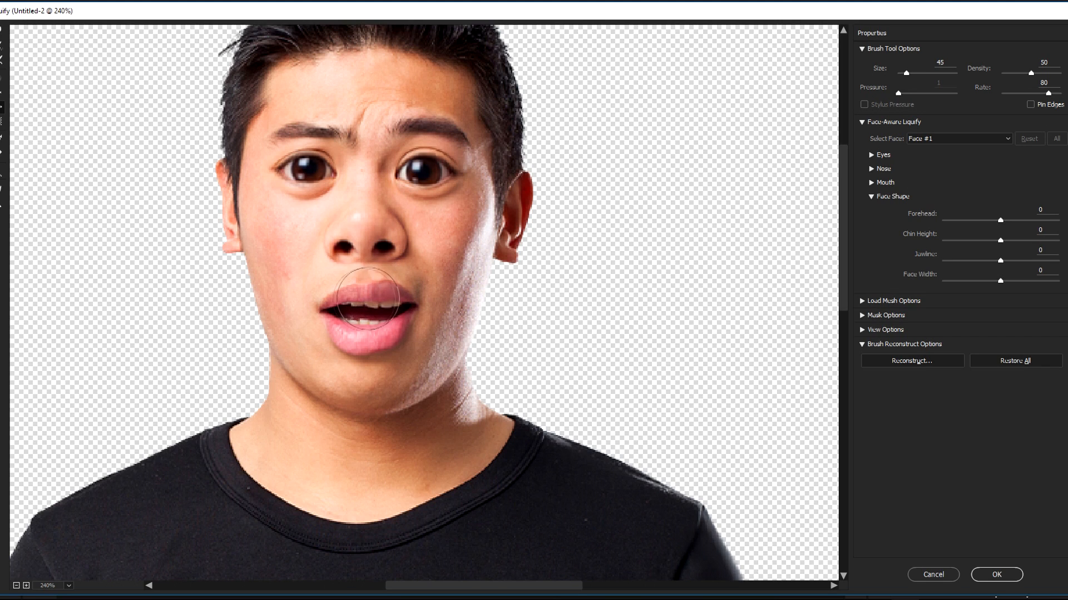
left_click_drag(340, 303, 416, 301)
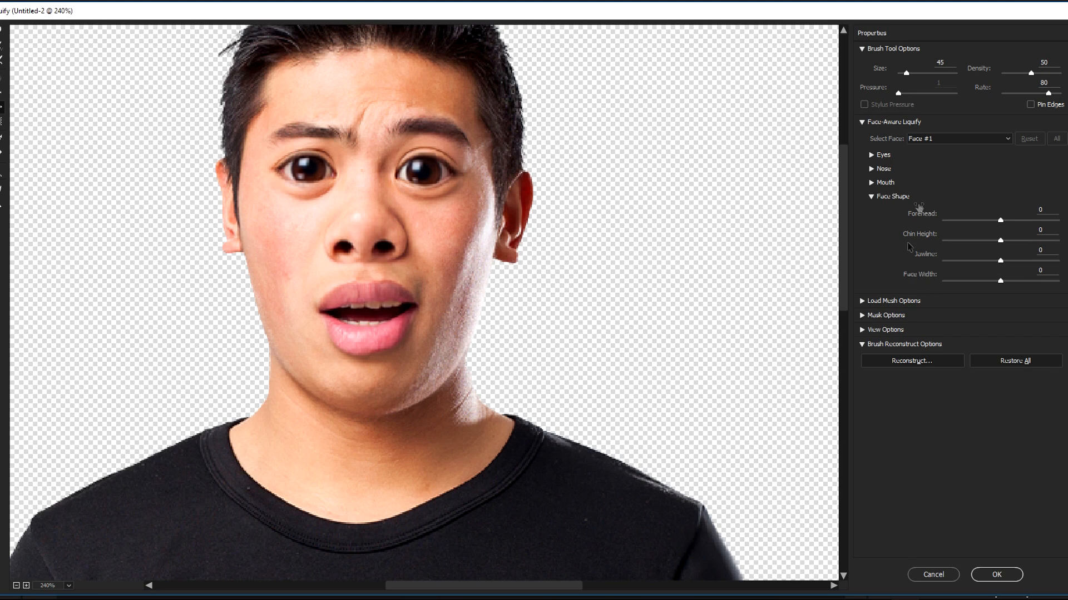
mouse_move(878, 183)
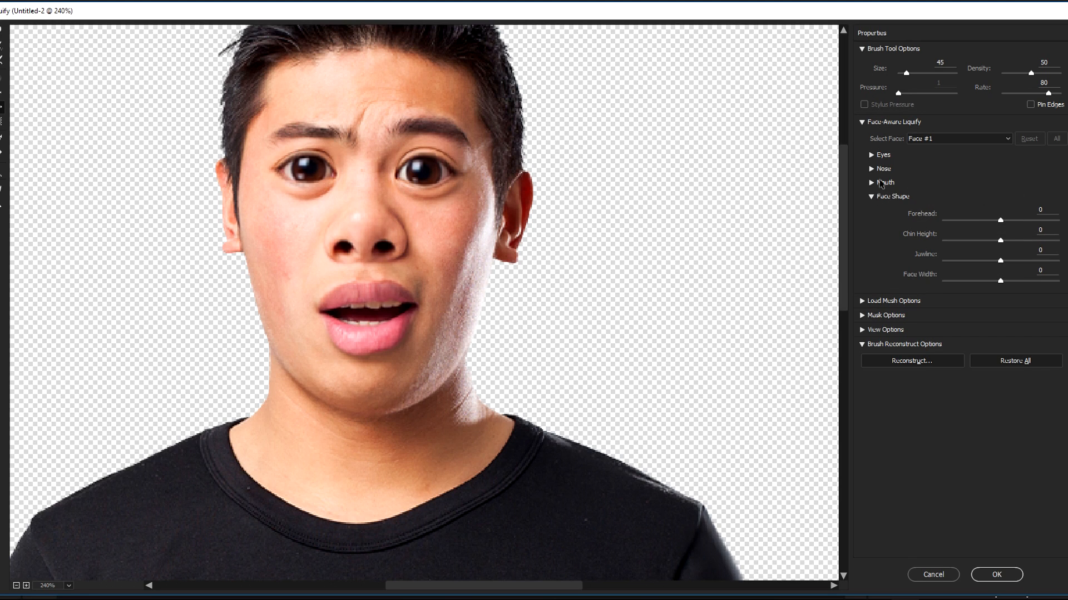
Step: Switch from Face Shape to Mouth settings; max out Smile, Upper Lip and Mouth Height at 100
left_click(871, 196)
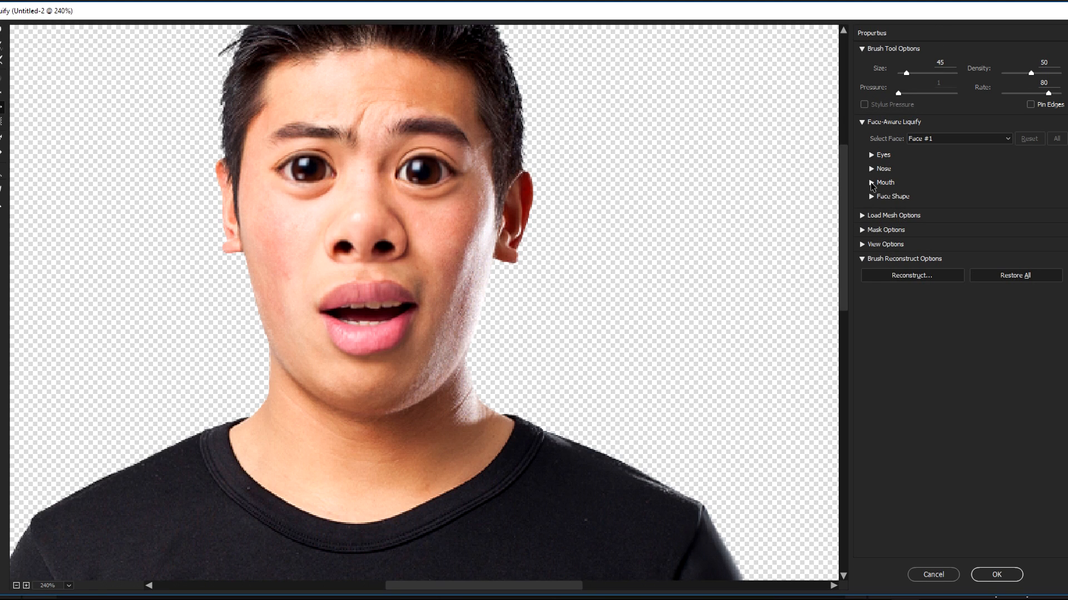
left_click(884, 183)
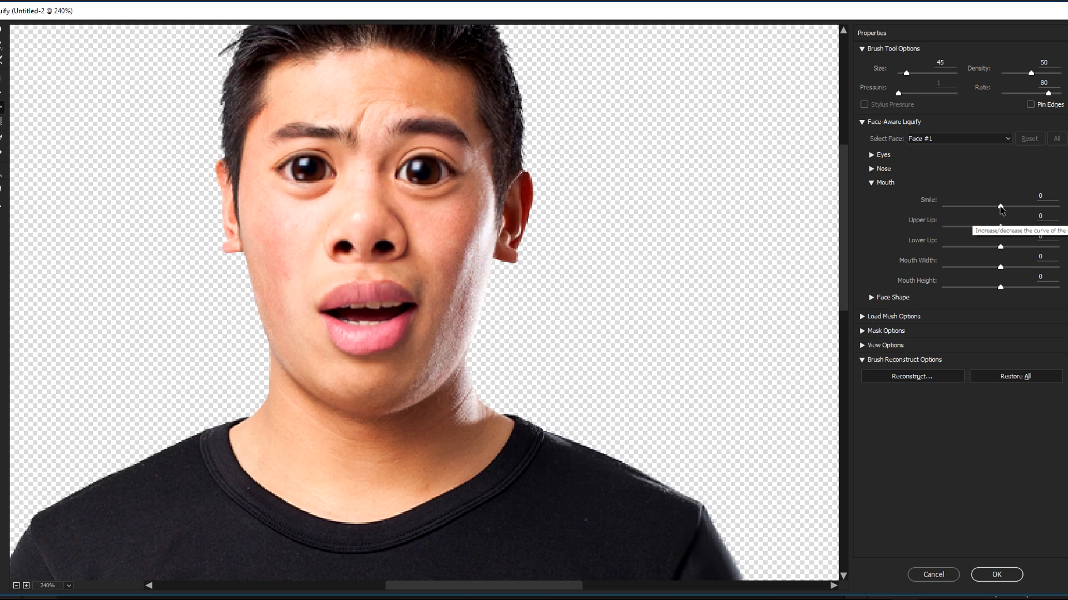
left_click_drag(1001, 207, 1038, 208)
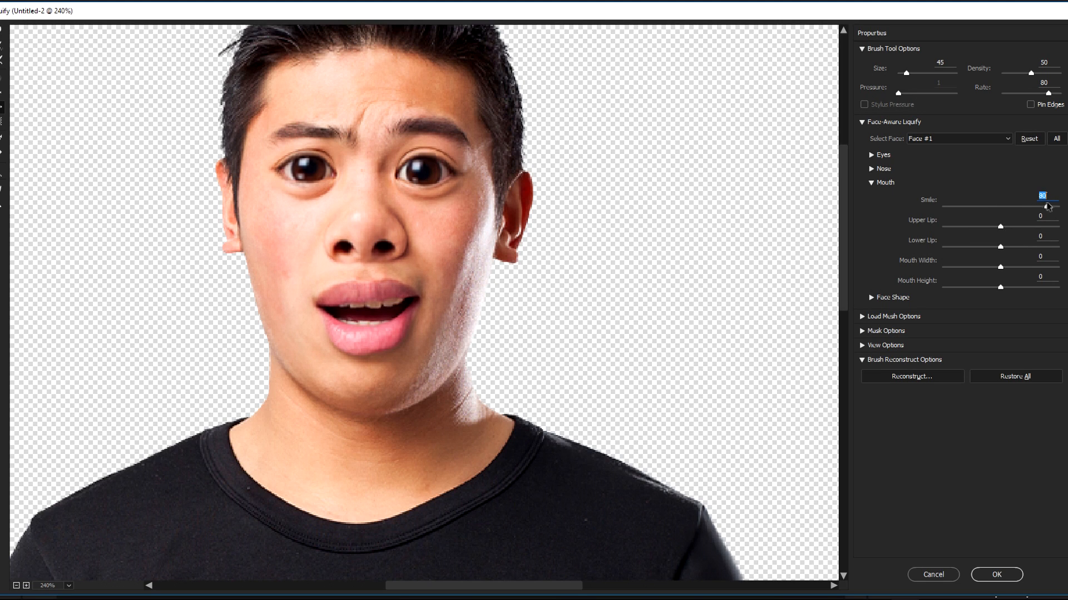
left_click_drag(1047, 206, 1061, 206)
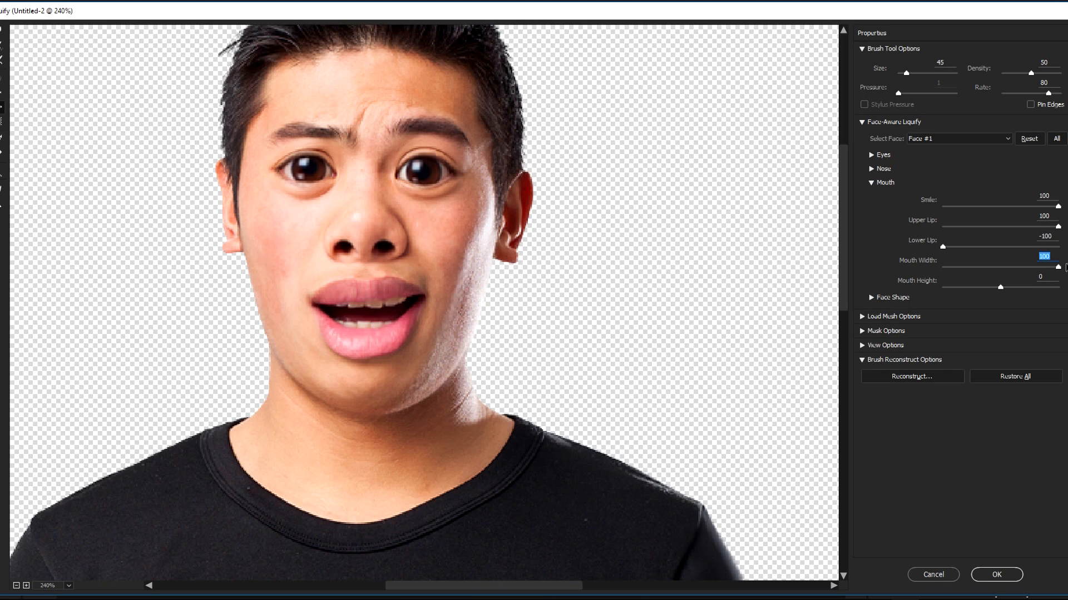
left_click_drag(1000, 287, 960, 287)
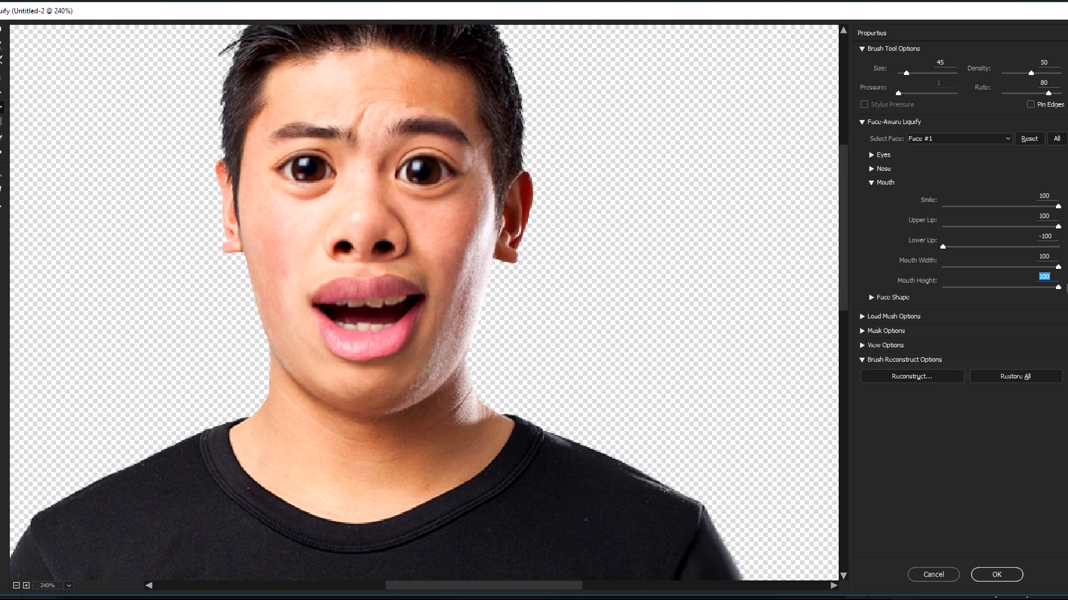
mouse_move(270, 397)
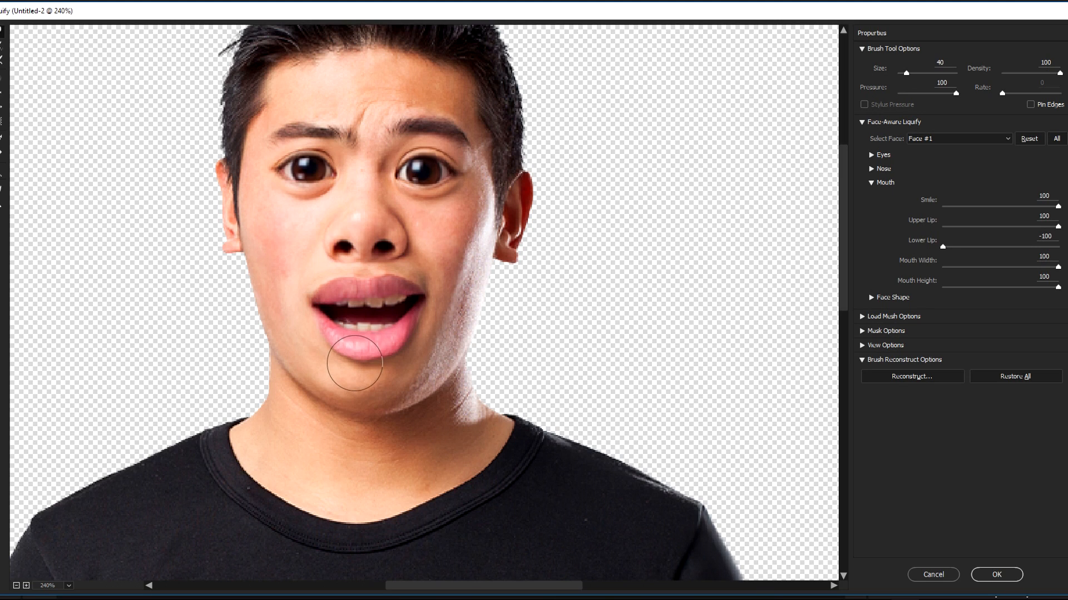
Step: Reshape the chin below the lower lip and strengthen the warp brush
left_click_drag(358, 361, 368, 367)
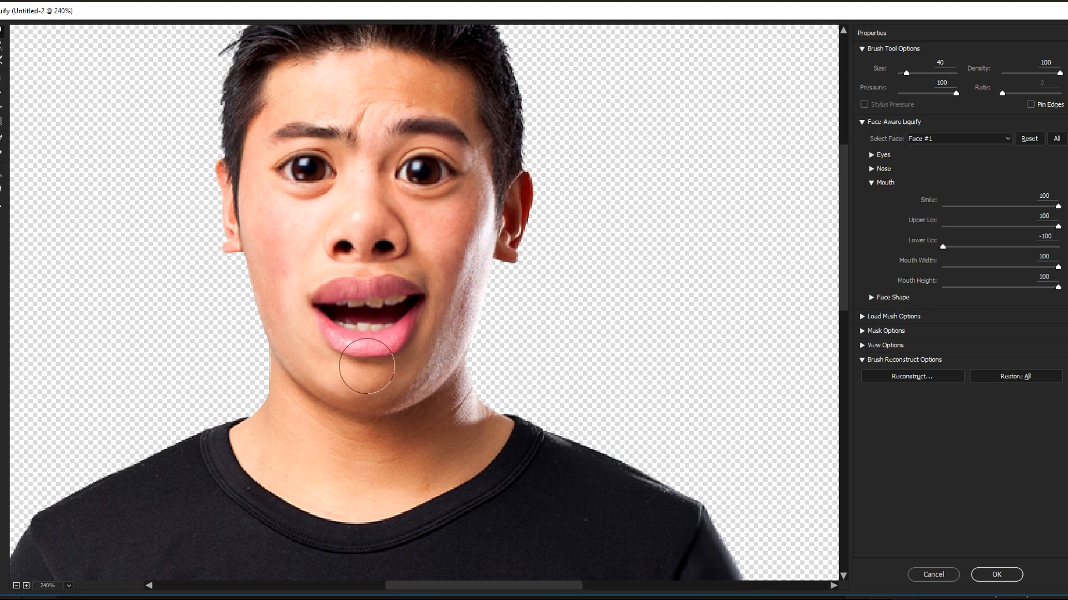
mouse_move(191, 331)
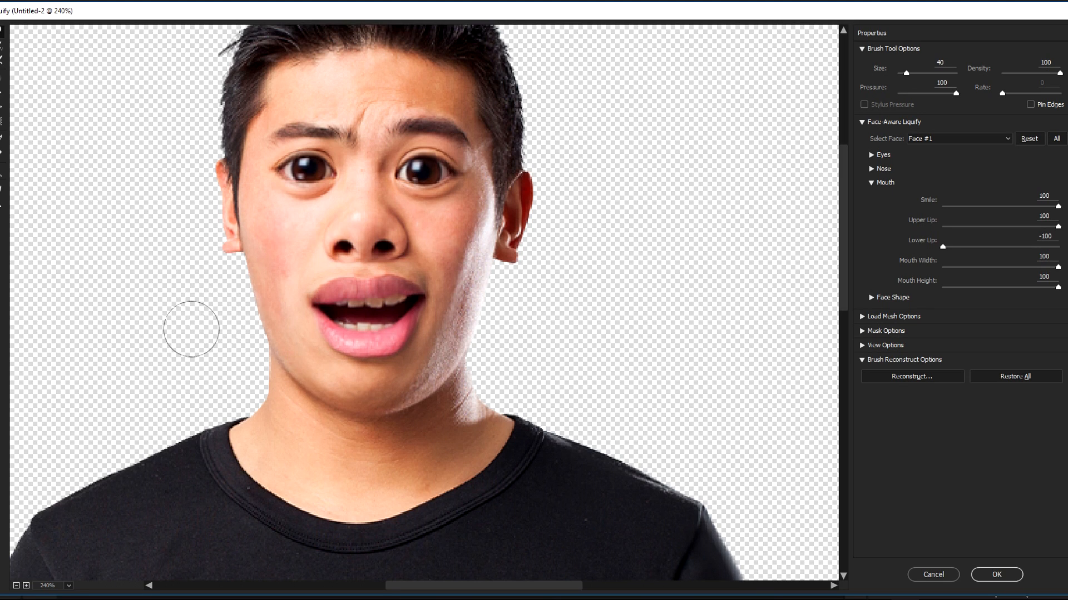
left_click_drag(191, 330, 324, 348)
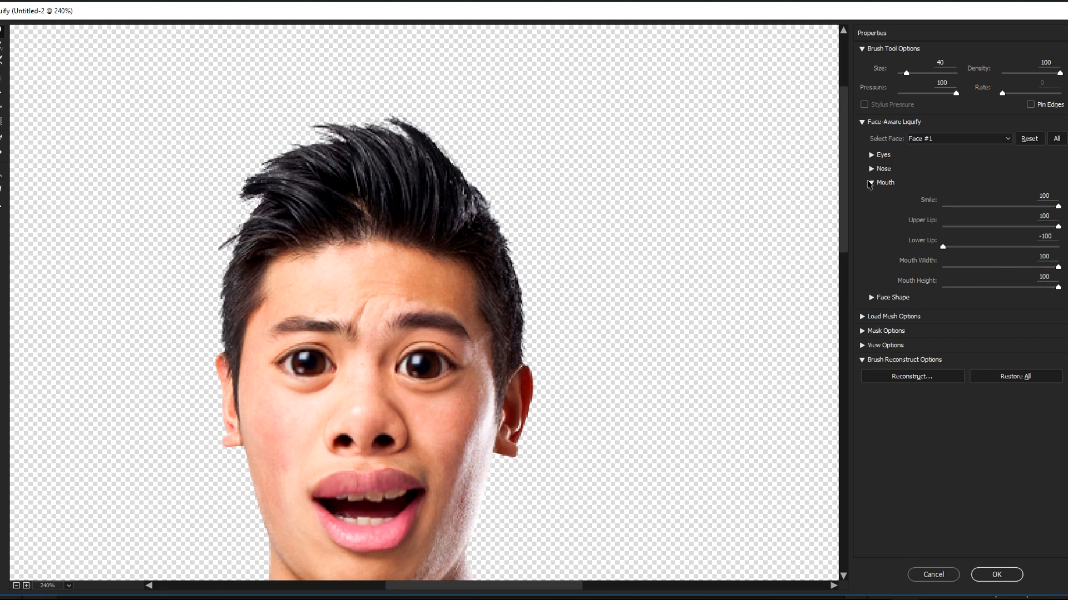
Step: Collapse Mouth, expand Face Shape and drag the Forehead slider up to 100
left_click(873, 182)
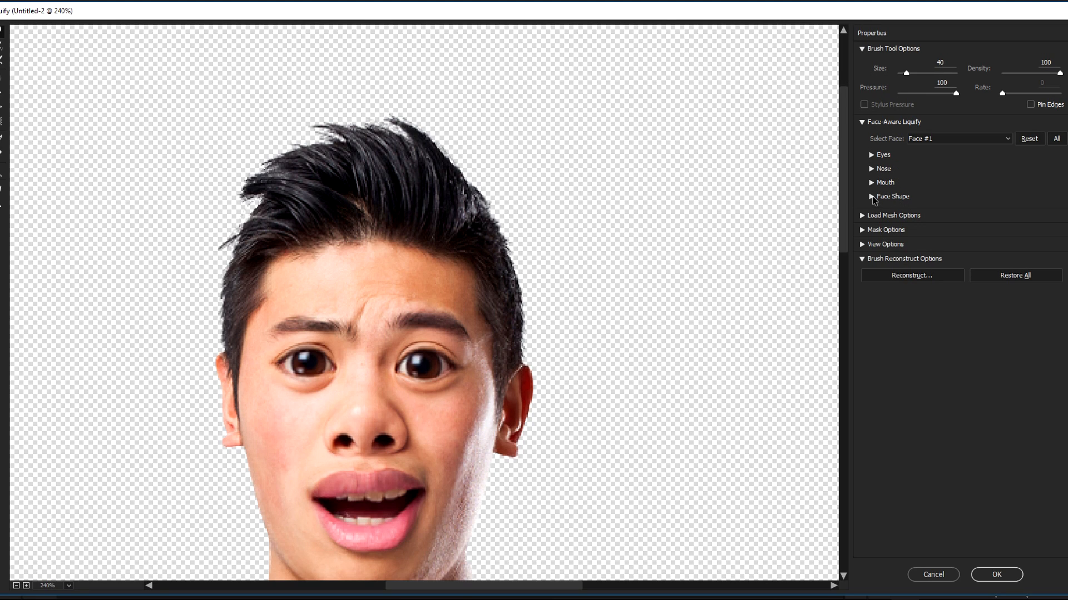
left_click(884, 197)
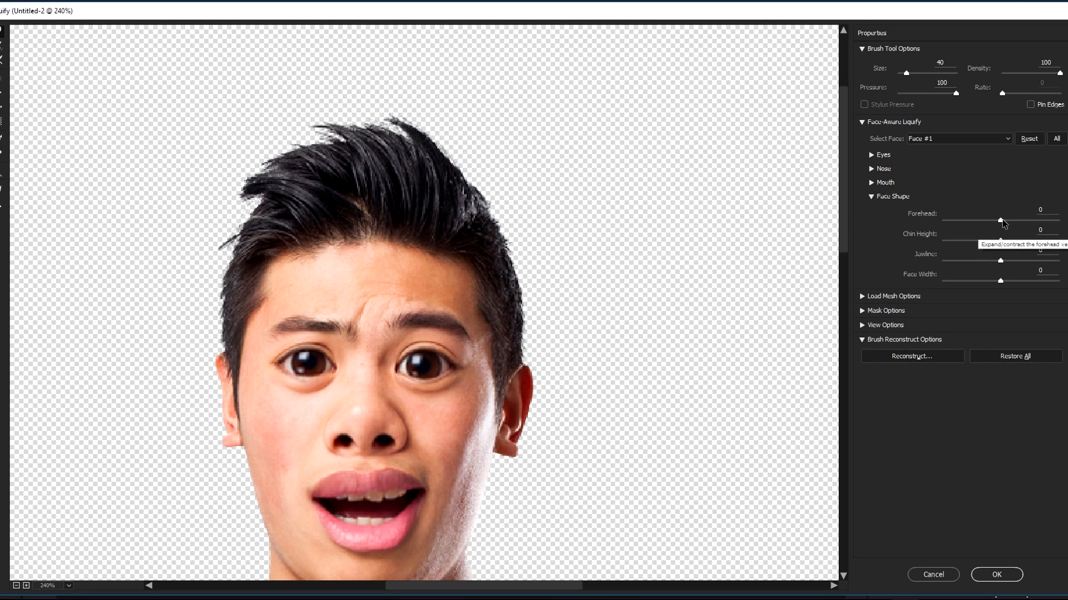
left_click_drag(998, 220, 1031, 220)
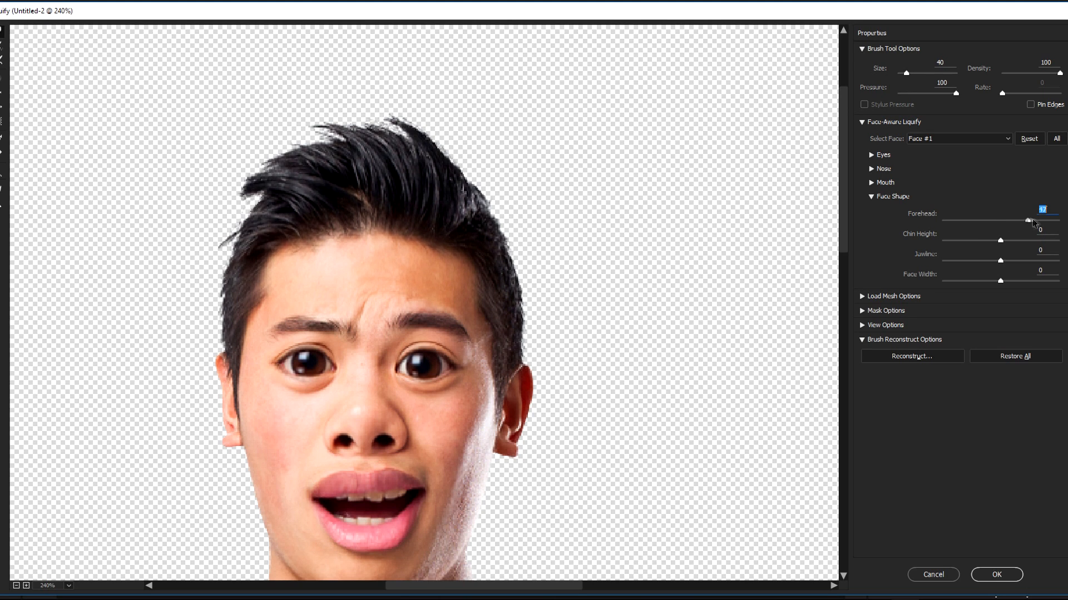
left_click_drag(1030, 220, 1056, 220)
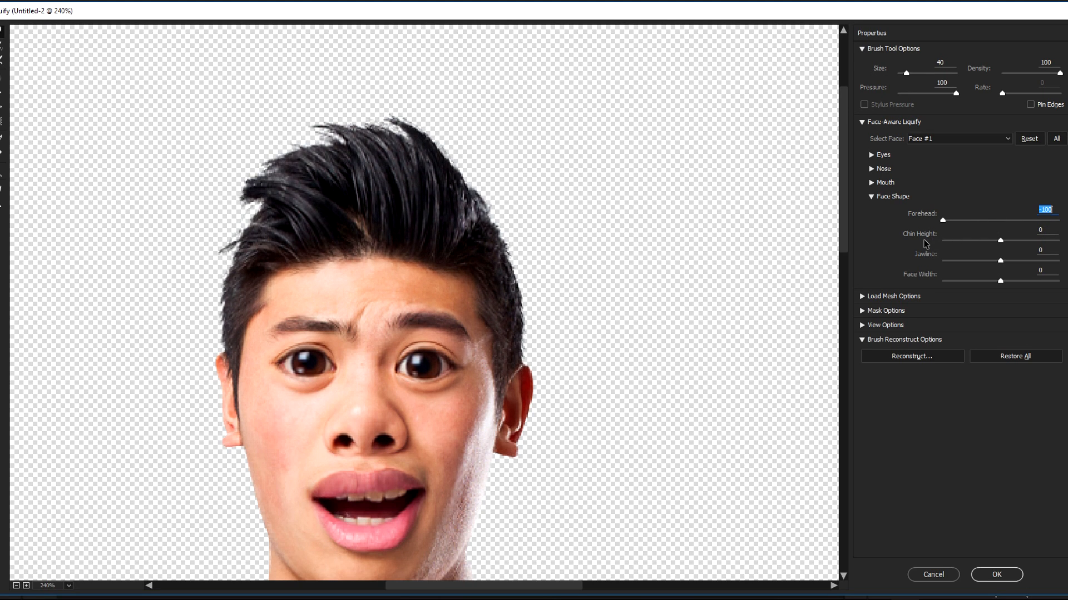
left_click_drag(943, 219, 1057, 219)
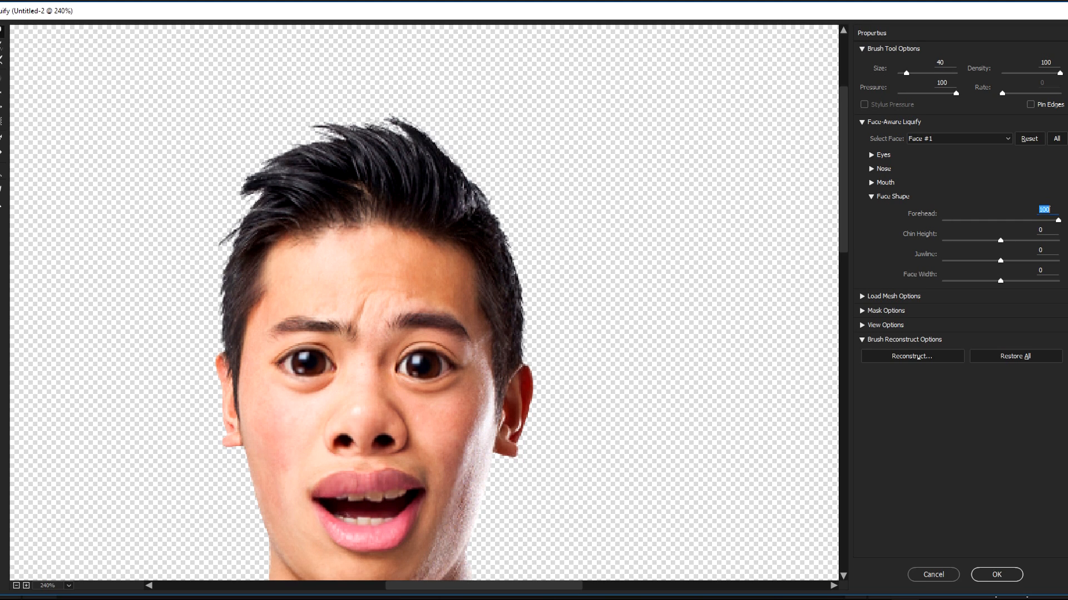
mouse_move(6, 39)
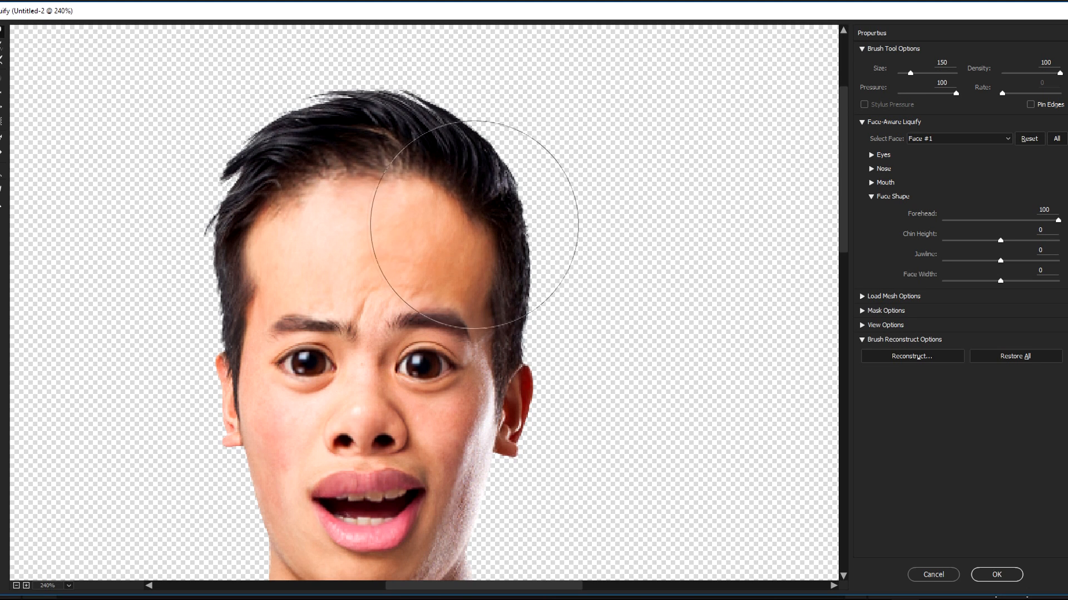
Step: Push down the right, left and top of the hair, then warp the face edge by the right ear
left_click_drag(470, 212, 252, 239)
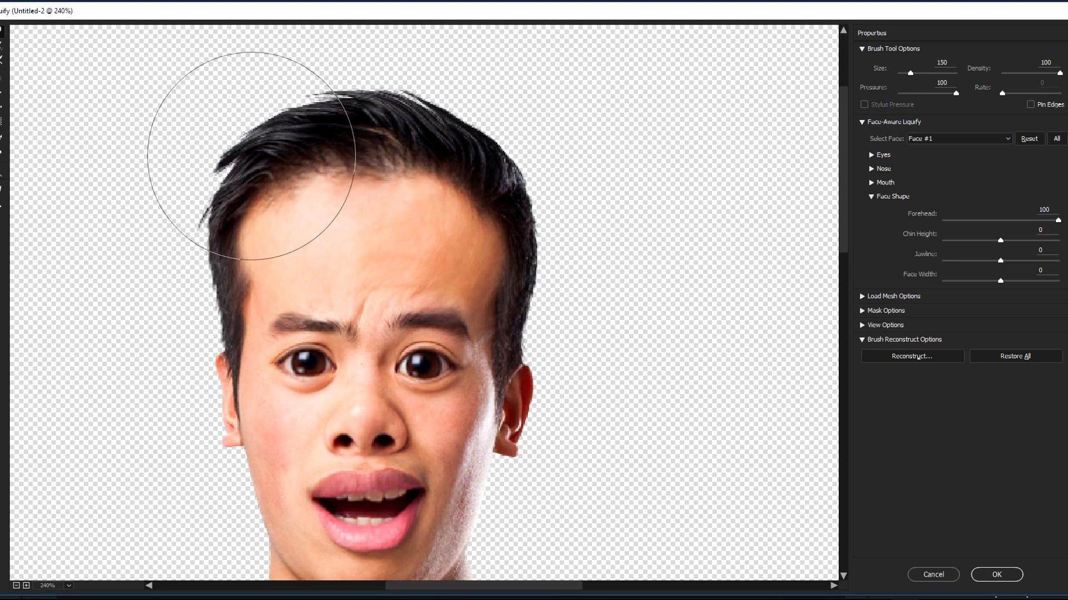
left_click_drag(248, 157, 466, 212)
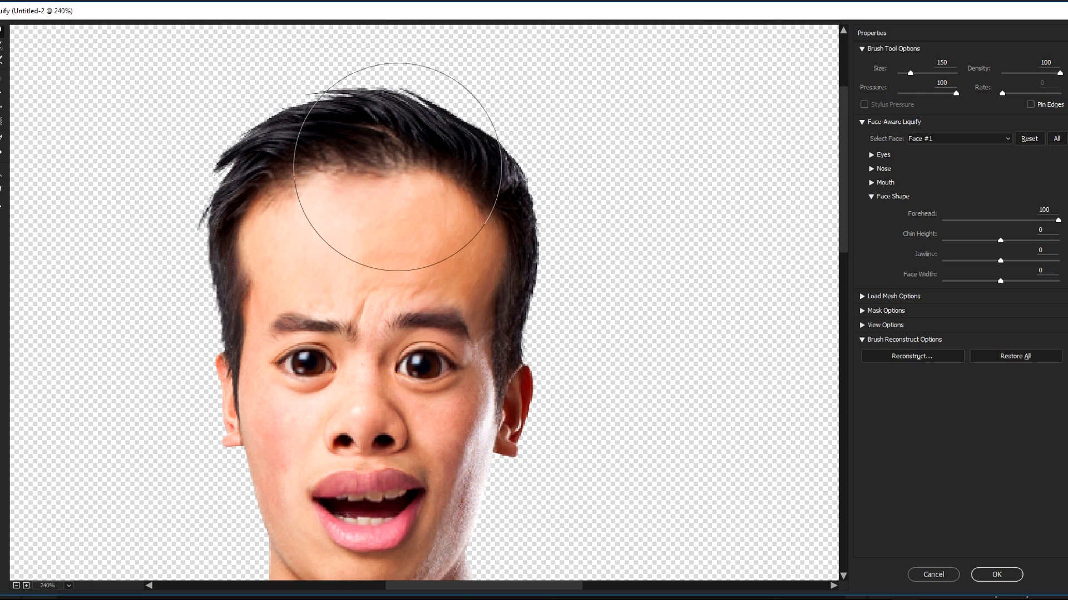
left_click_drag(398, 157, 272, 198)
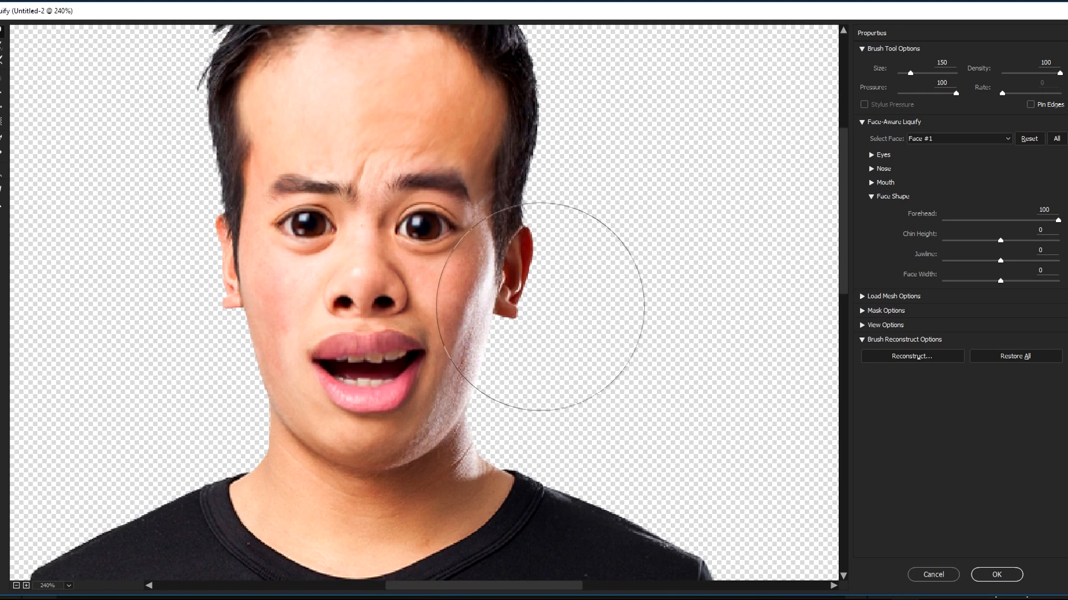
mouse_move(575, 293)
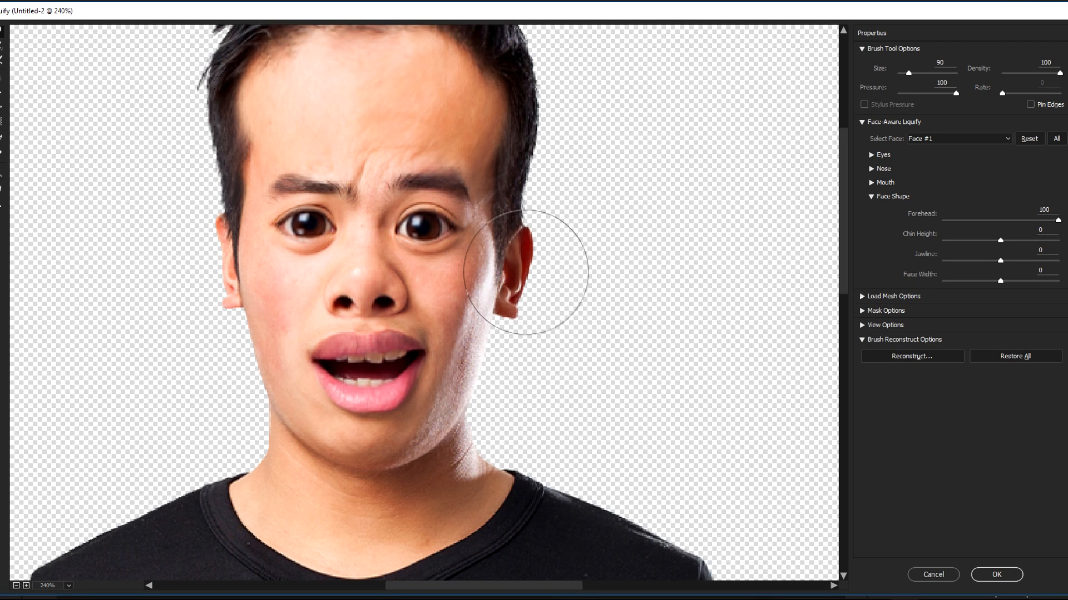
left_click_drag(521, 262, 160, 340)
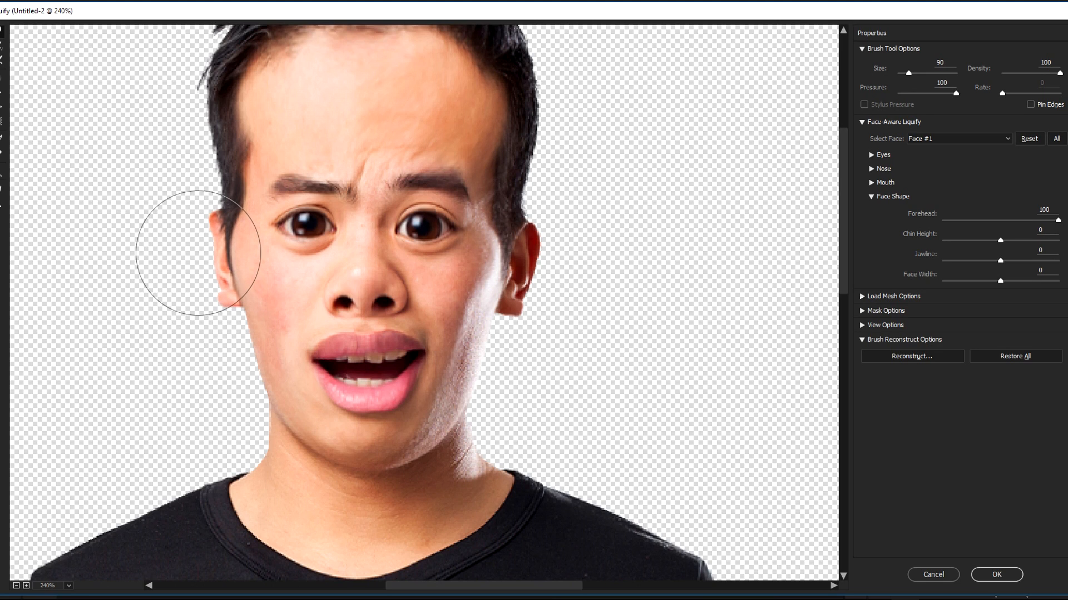
mouse_move(470, 307)
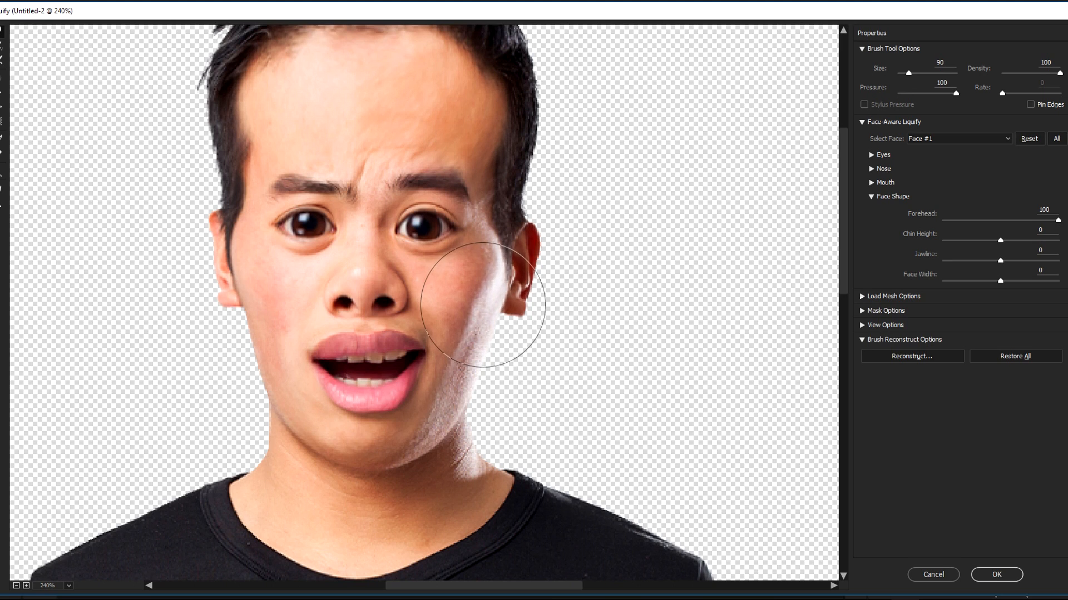
Step: Push out the right cheek outline and reshape the left jawline and cheek below the ear
left_click_drag(483, 300, 239, 300)
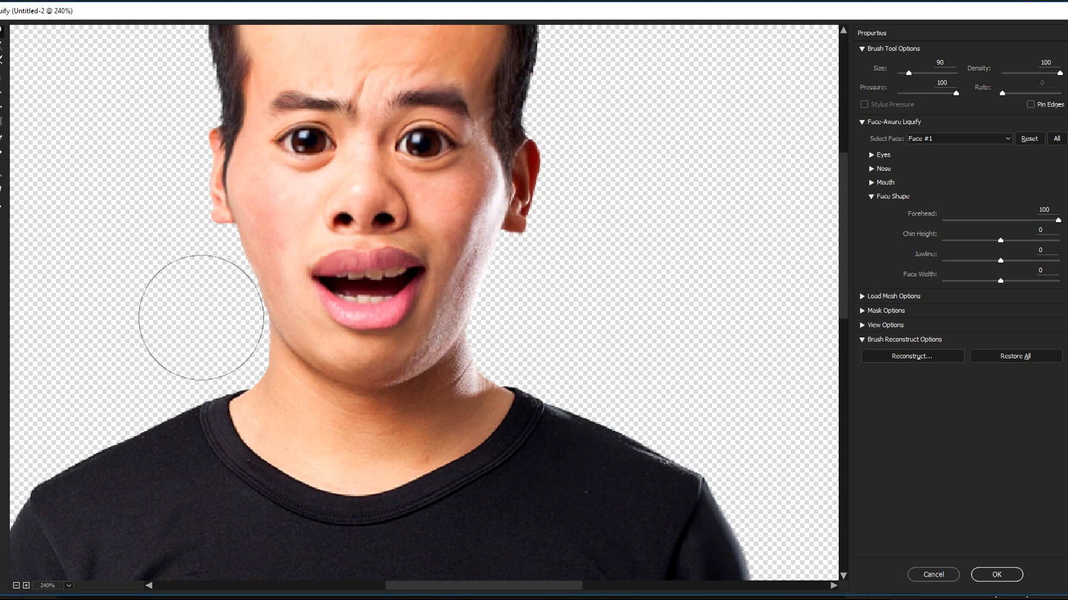
mouse_move(202, 305)
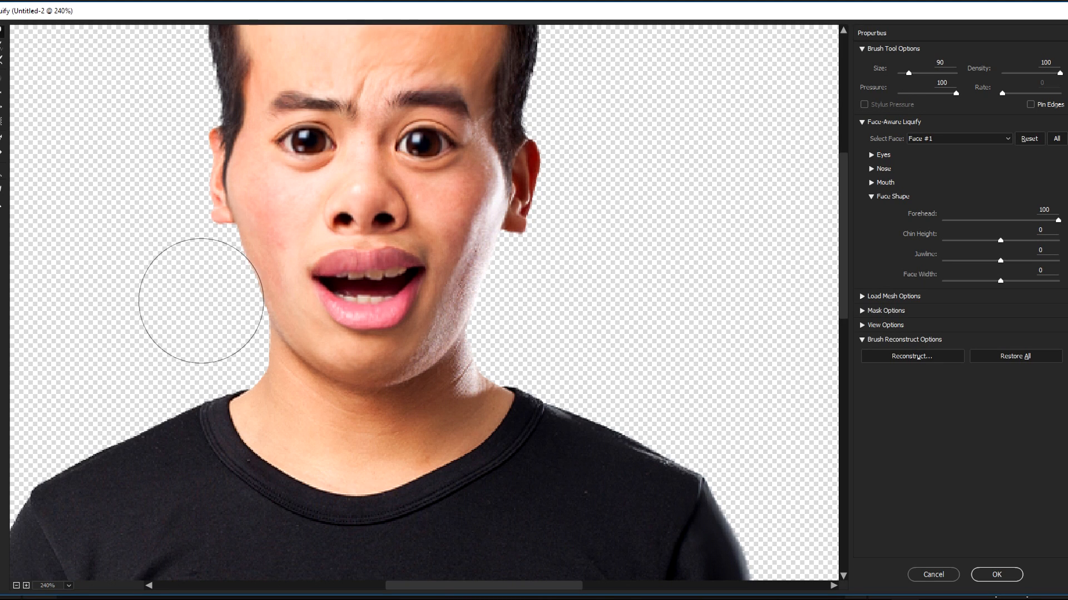
left_click_drag(201, 302, 227, 302)
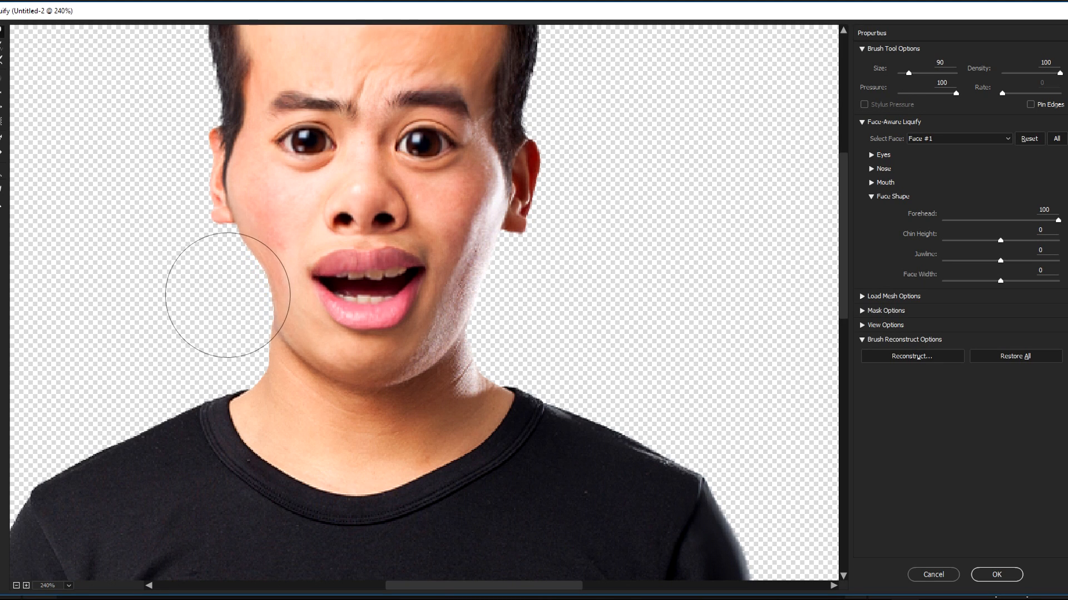
left_click_drag(228, 309, 218, 340)
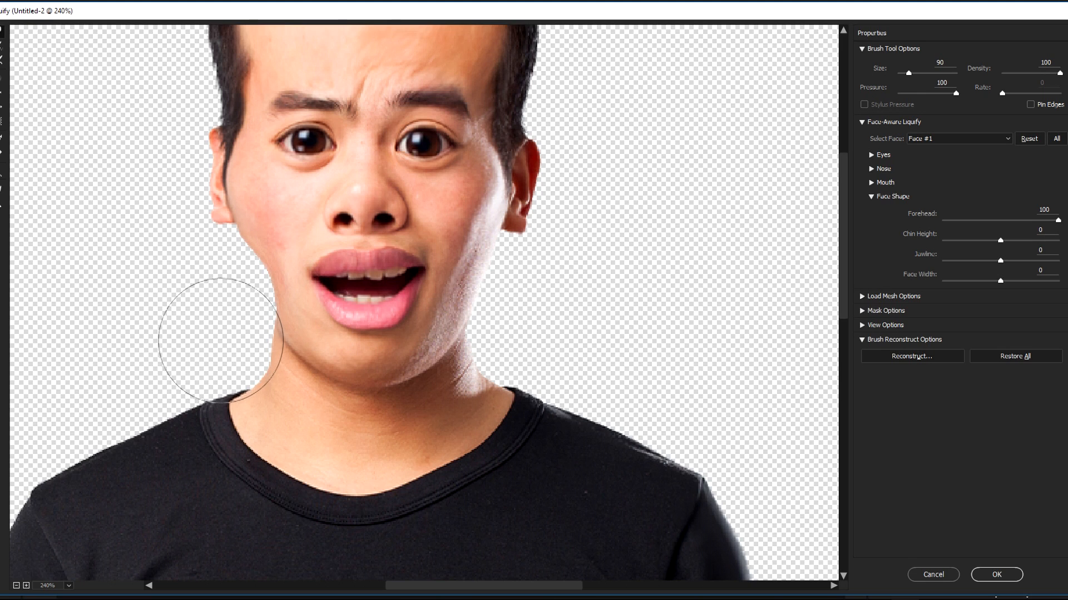
left_click_drag(245, 327, 218, 334)
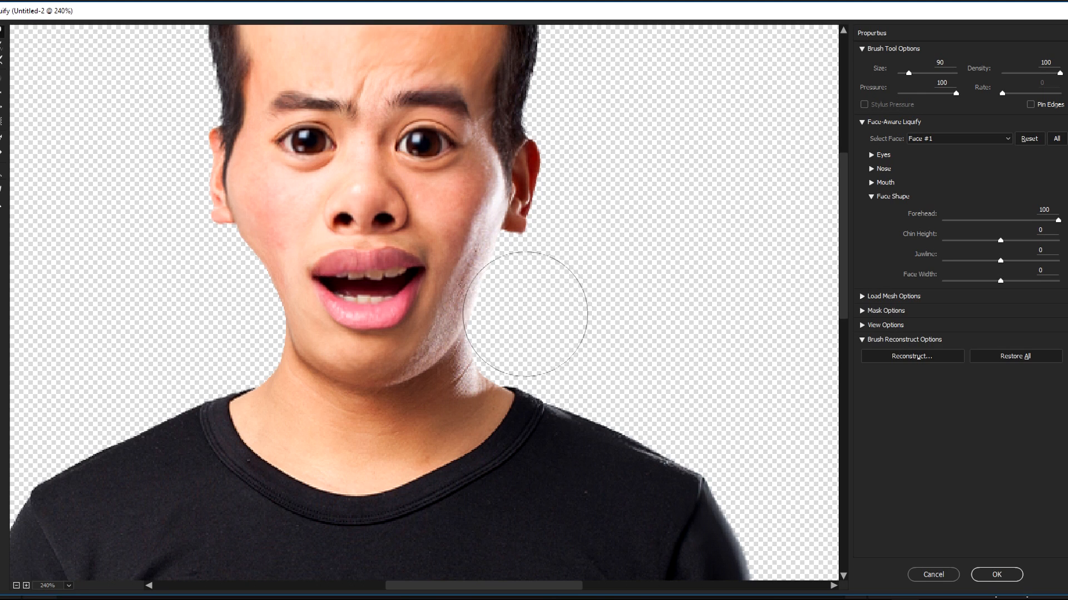
mouse_move(510, 313)
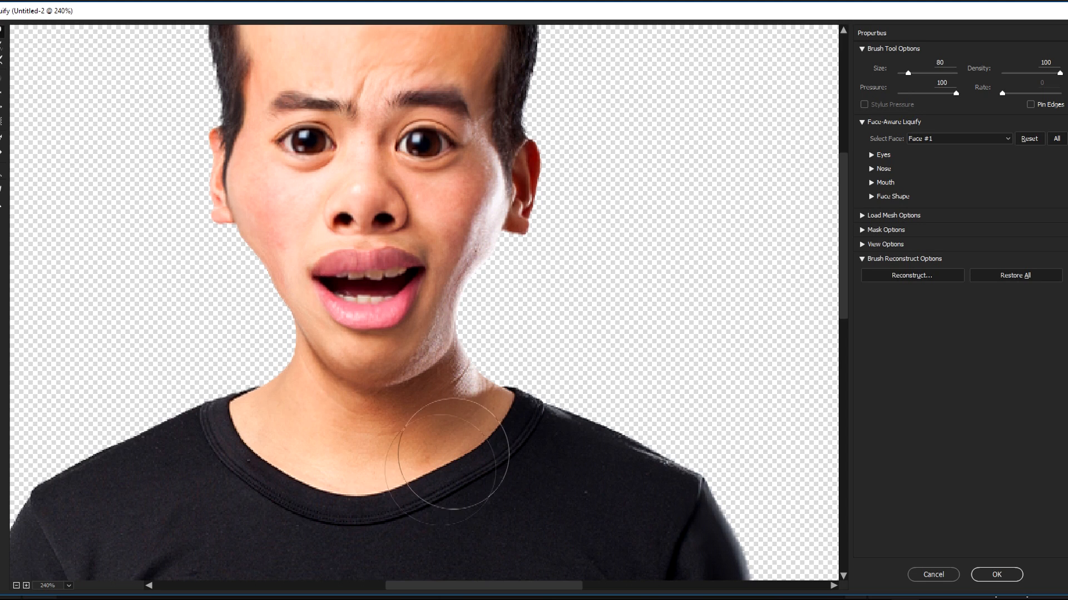
Step: Reshape the neck below the right jaw and smooth the right jawline into the neck
left_click_drag(446, 456, 446, 354)
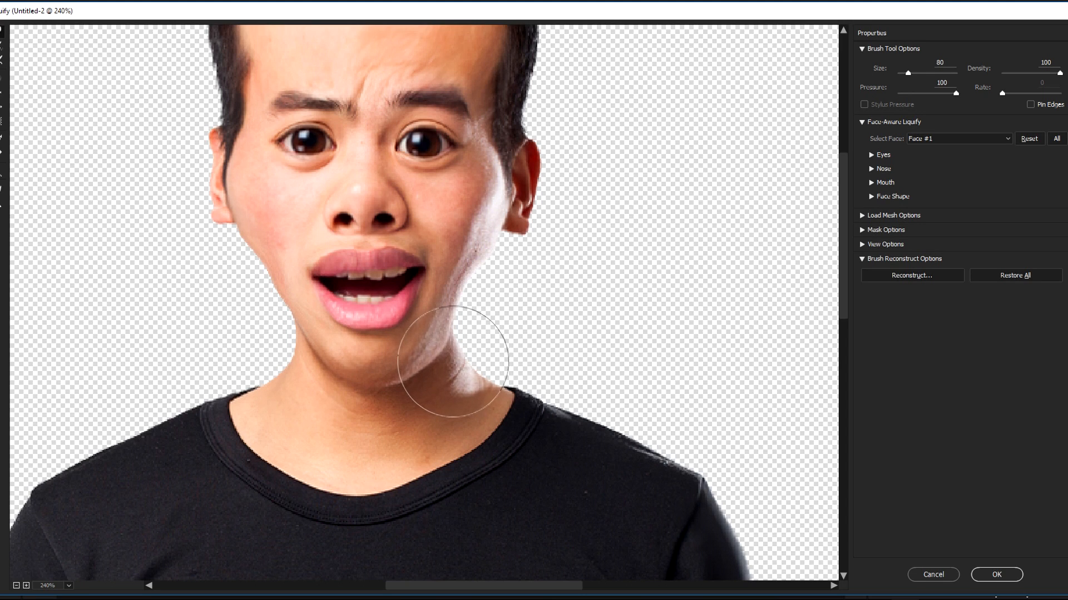
left_click_drag(453, 347, 452, 378)
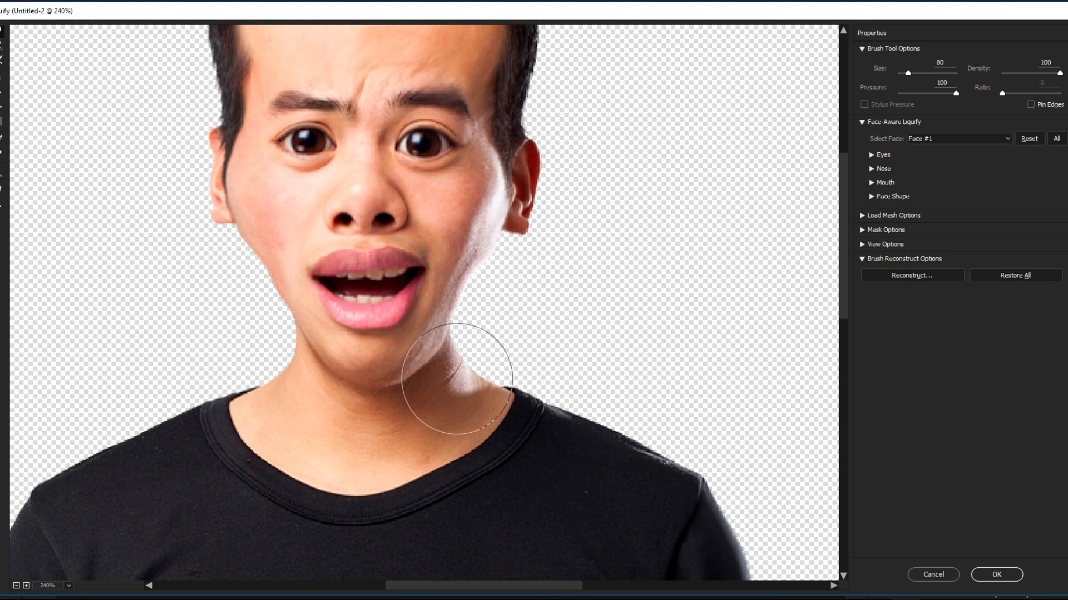
left_click_drag(926, 73, 923, 73)
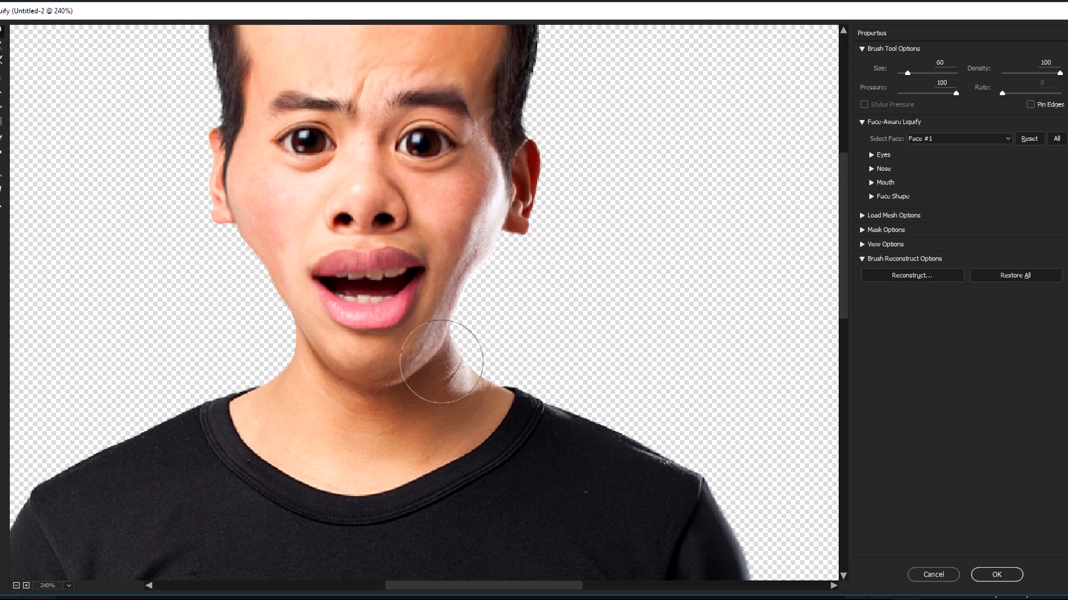
left_click_drag(439, 359, 432, 378)
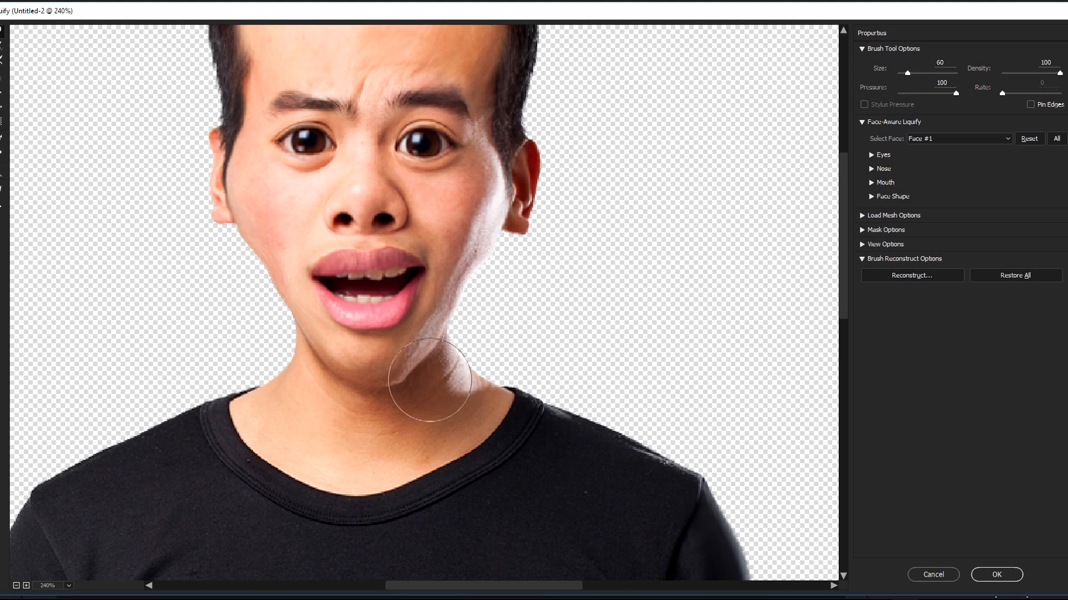
left_click_drag(436, 382, 449, 340)
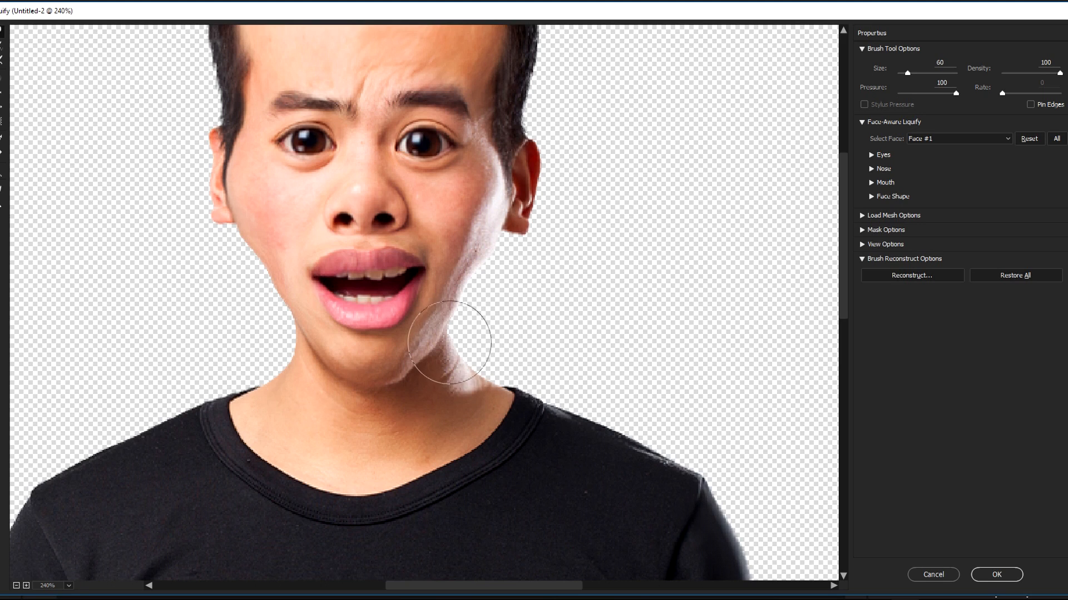
left_click_drag(448, 340, 468, 320)
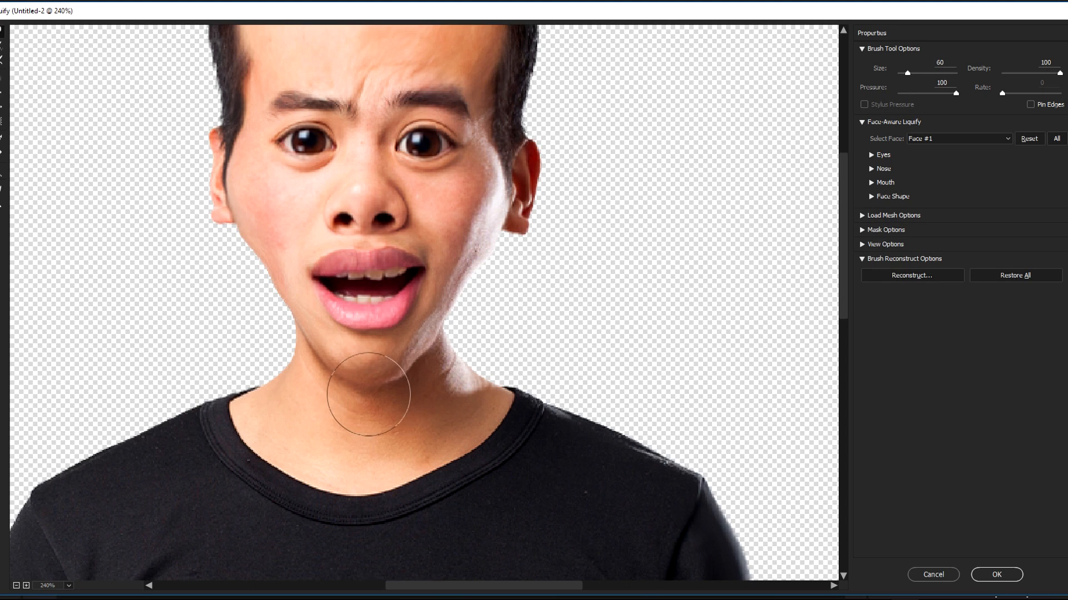
Step: Push the chin narrower and refine both sides of the jawline outline
left_click_drag(370, 391, 373, 387)
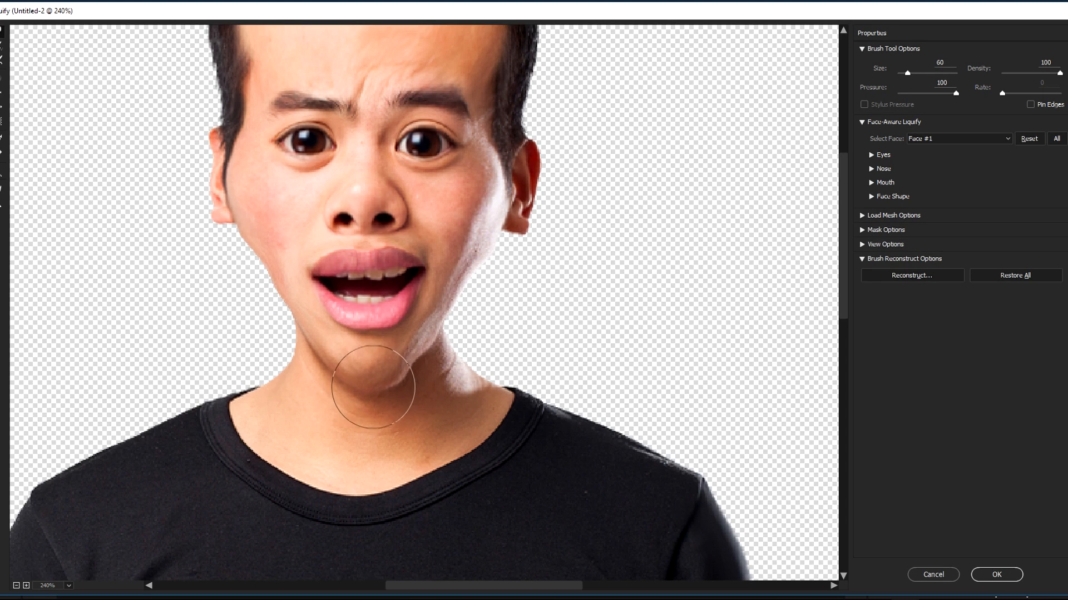
left_click_drag(370, 388, 422, 358)
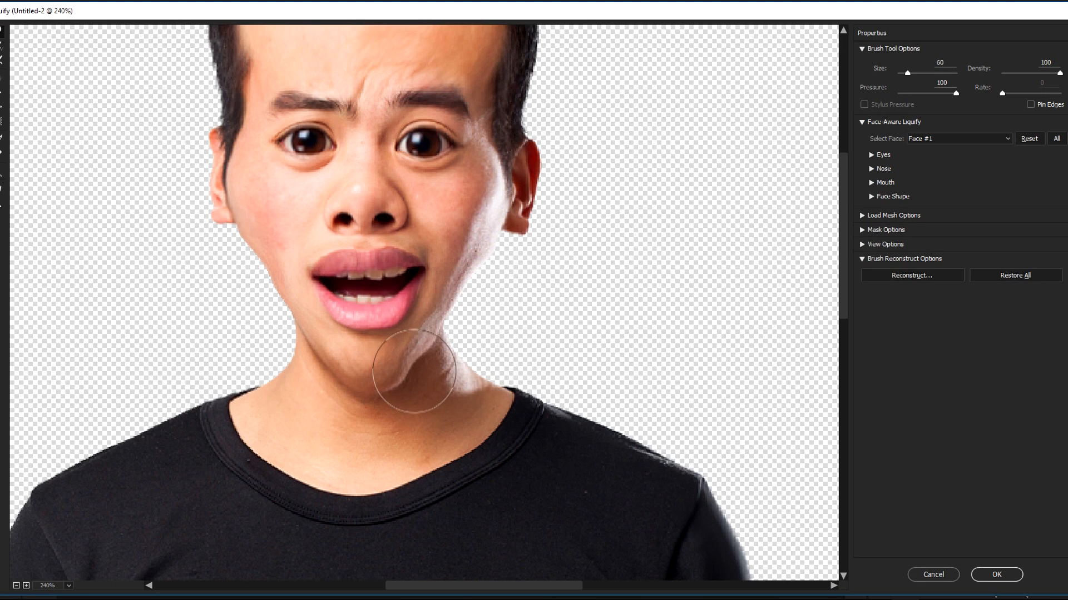
left_click_drag(412, 371, 347, 385)
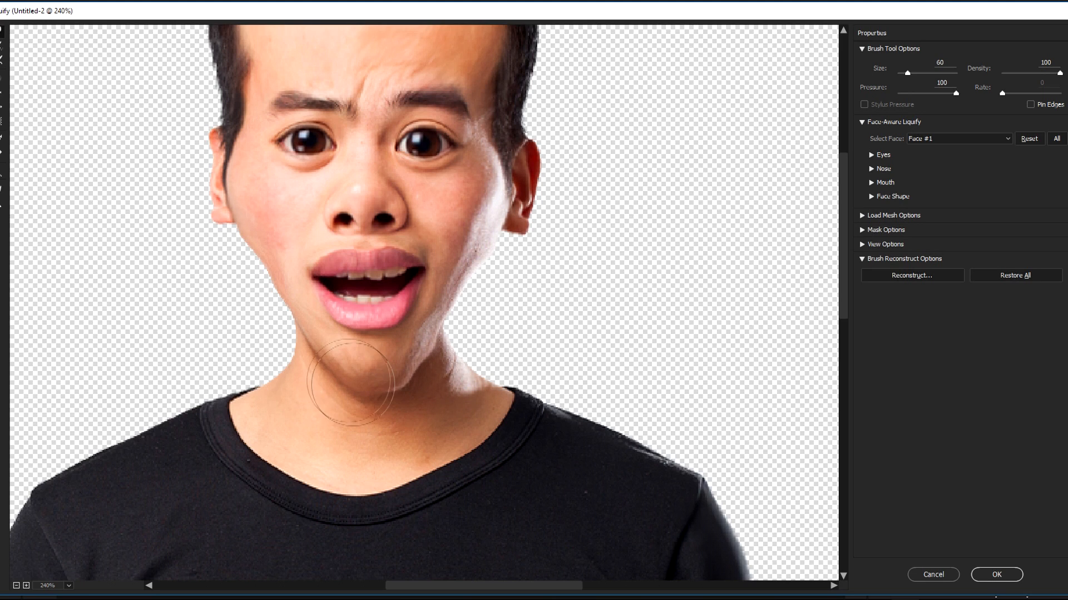
left_click_drag(354, 381, 412, 378)
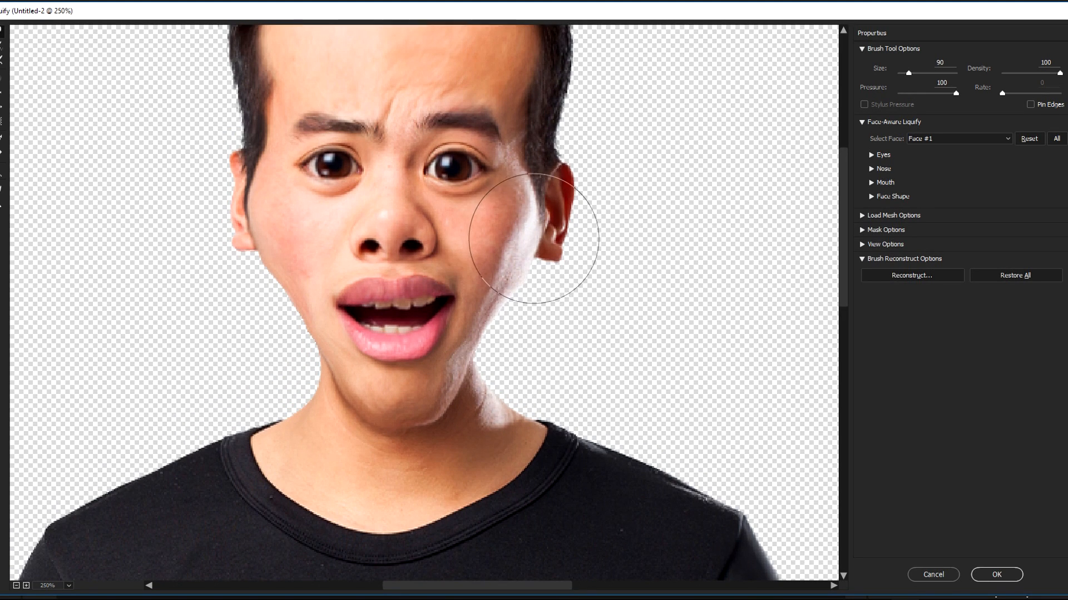
Step: Forward-warp the right cheek near the ear inward and smooth its outline
left_click_drag(534, 238, 531, 245)
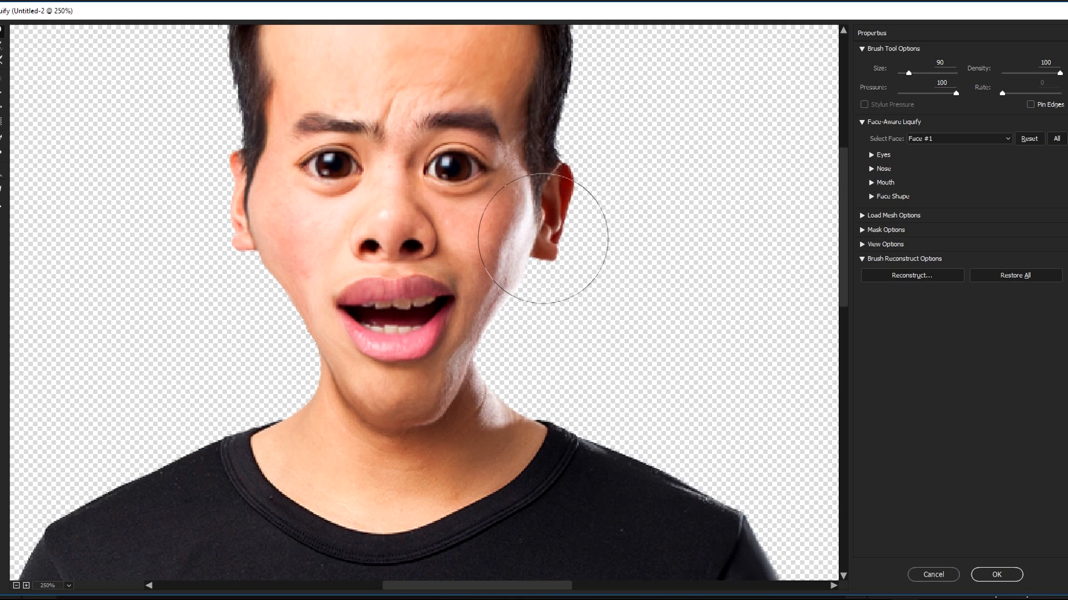
left_click_drag(538, 235, 534, 266)
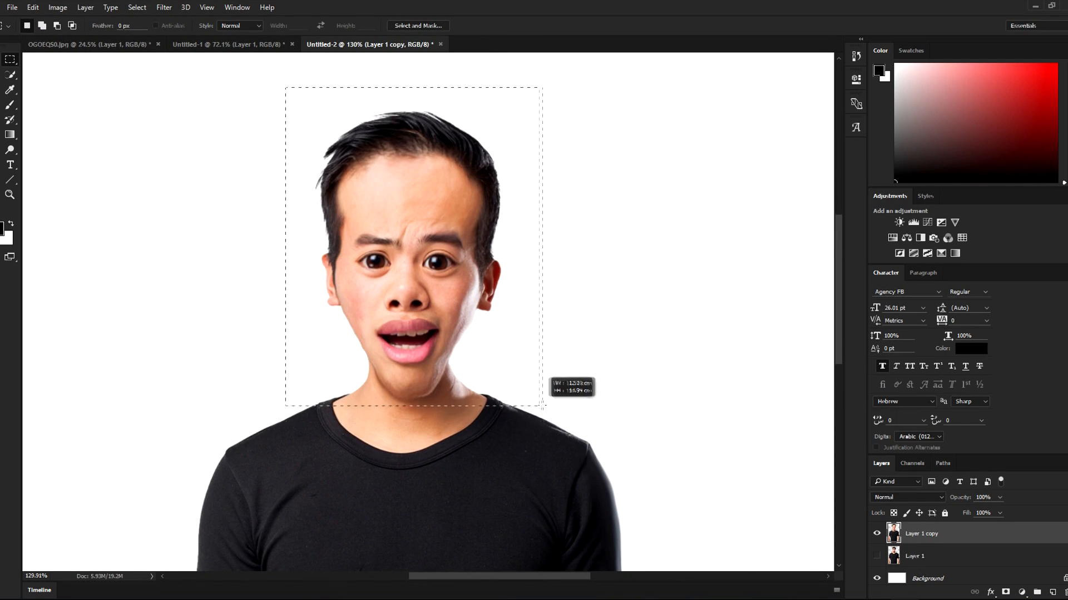
Step: Marquee-select the head down to the shoulders, copy it to a layer, and open Liquify
left_click_drag(543, 405, 543, 439)
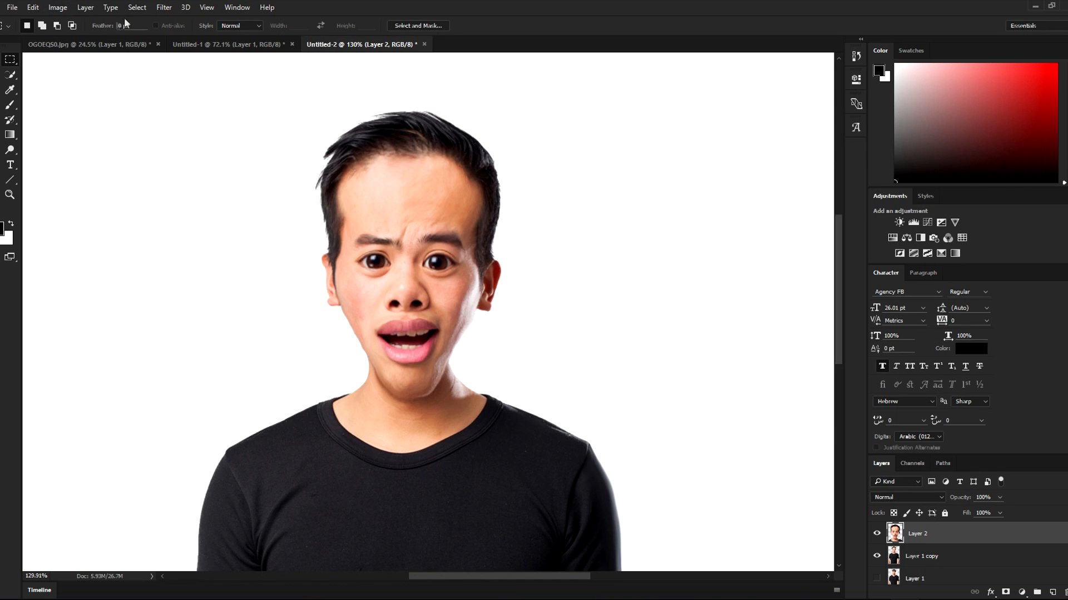
left_click(163, 8)
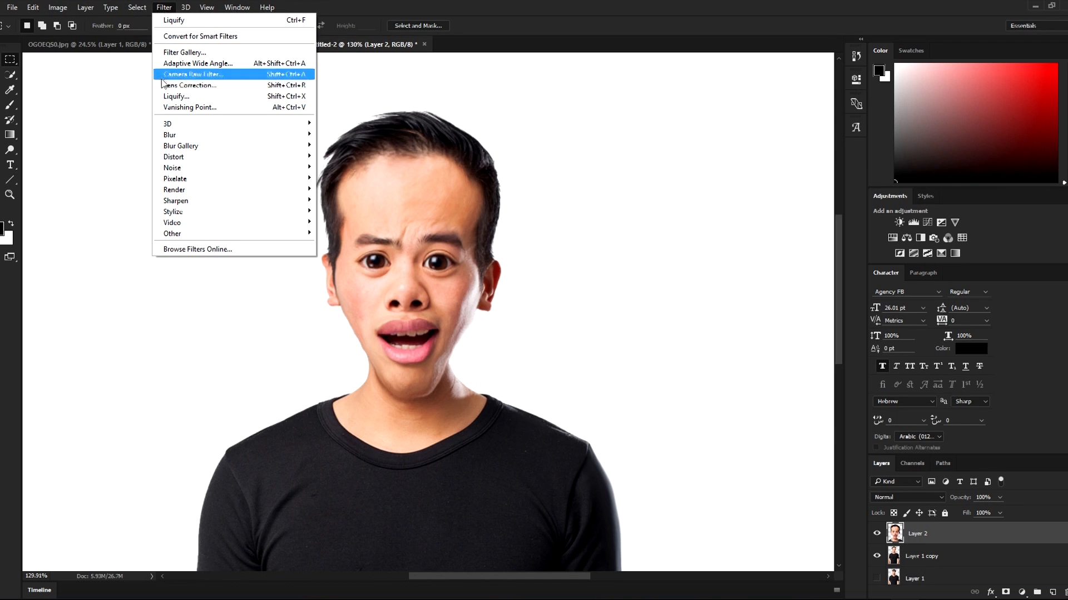
left_click(175, 96)
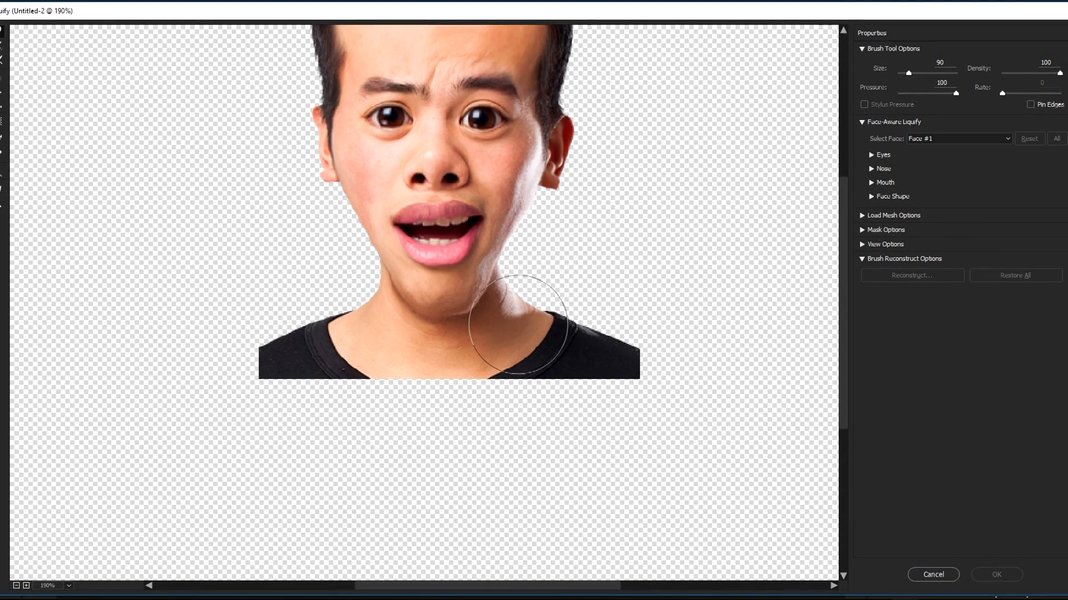
mouse_move(554, 288)
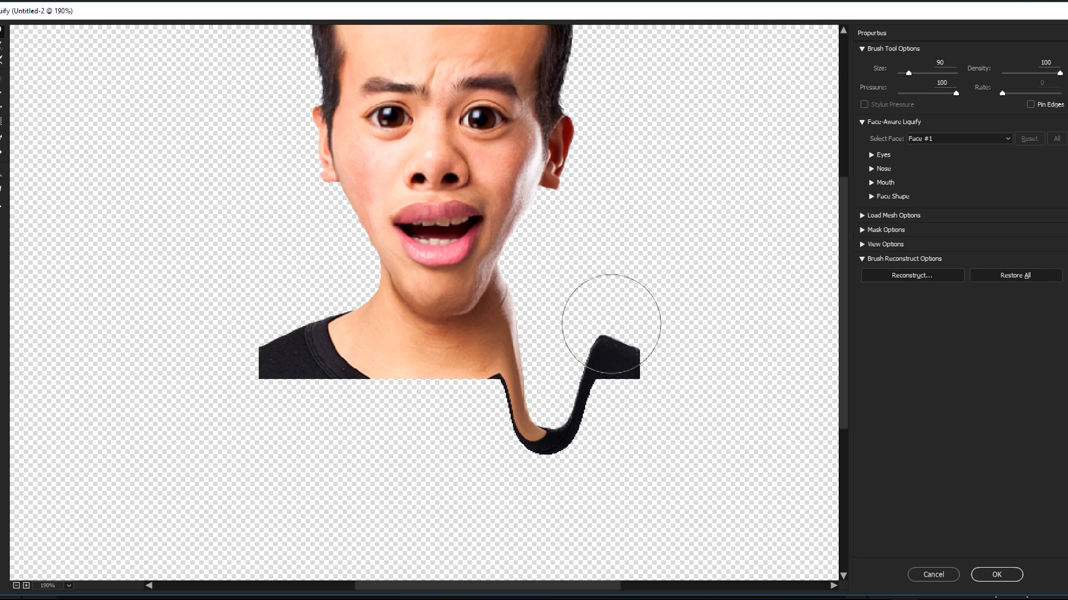
Step: Drag both collar edges and neck sides downward with Forward Warp into a long thin neck
left_click_drag(613, 323, 524, 331)
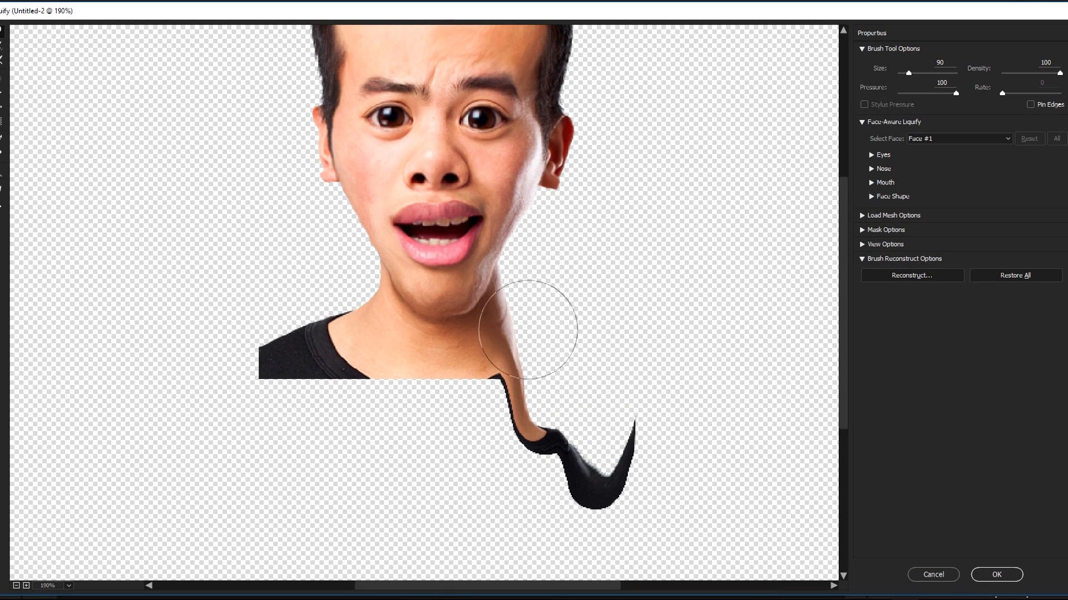
left_click_drag(525, 331, 456, 412)
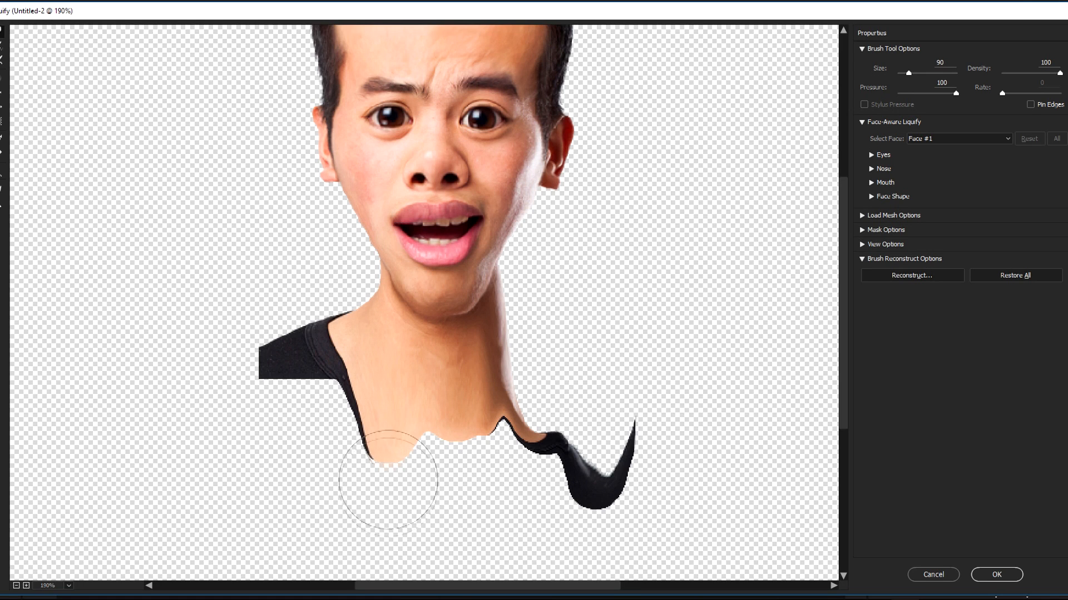
left_click_drag(388, 480, 334, 323)
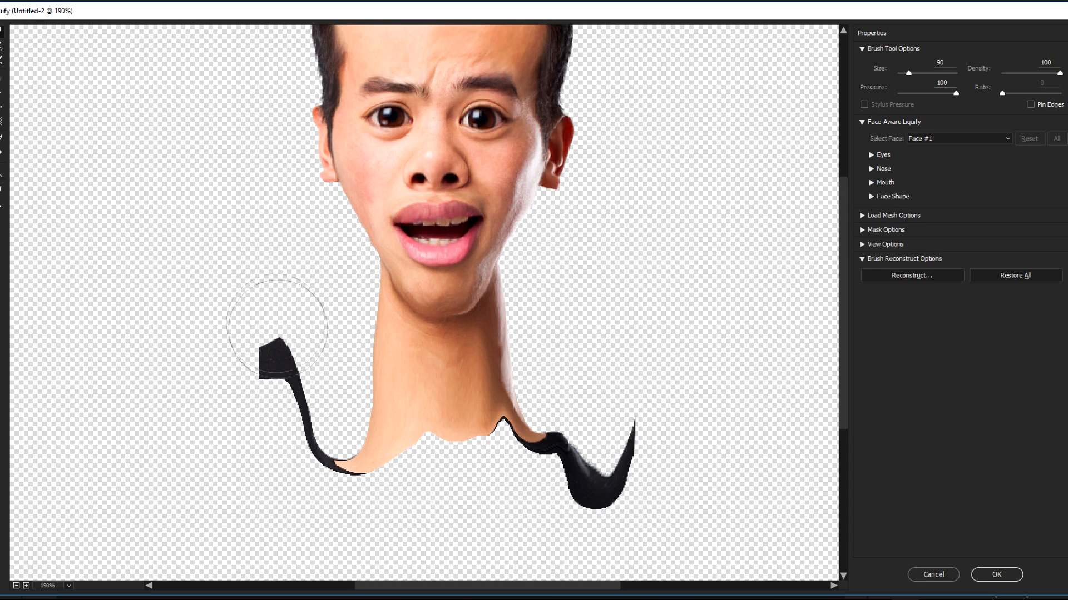
left_click_drag(275, 327, 340, 443)
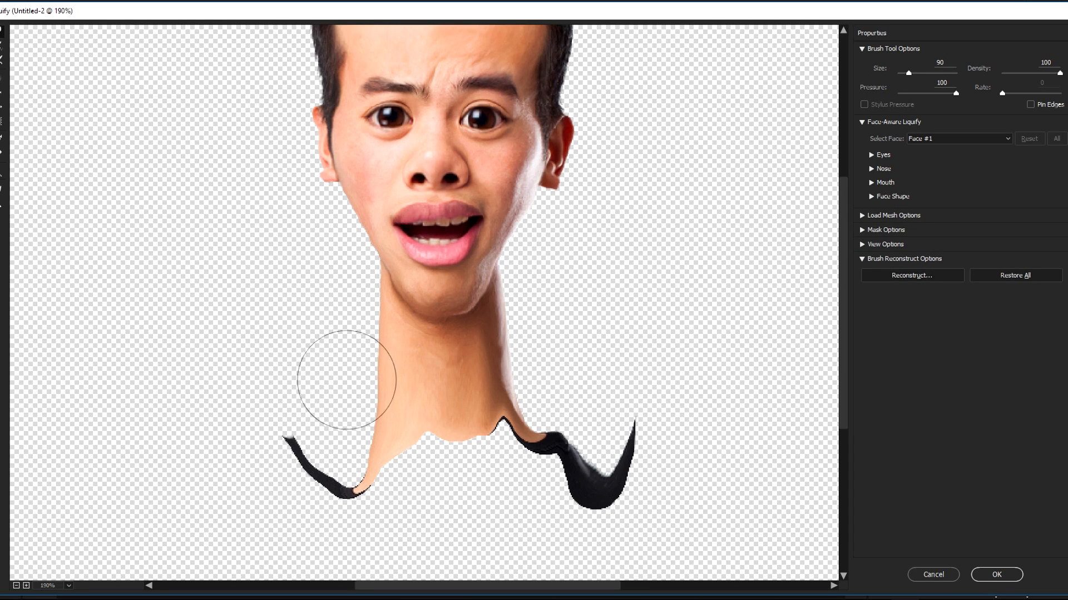
left_click_drag(343, 380, 500, 453)
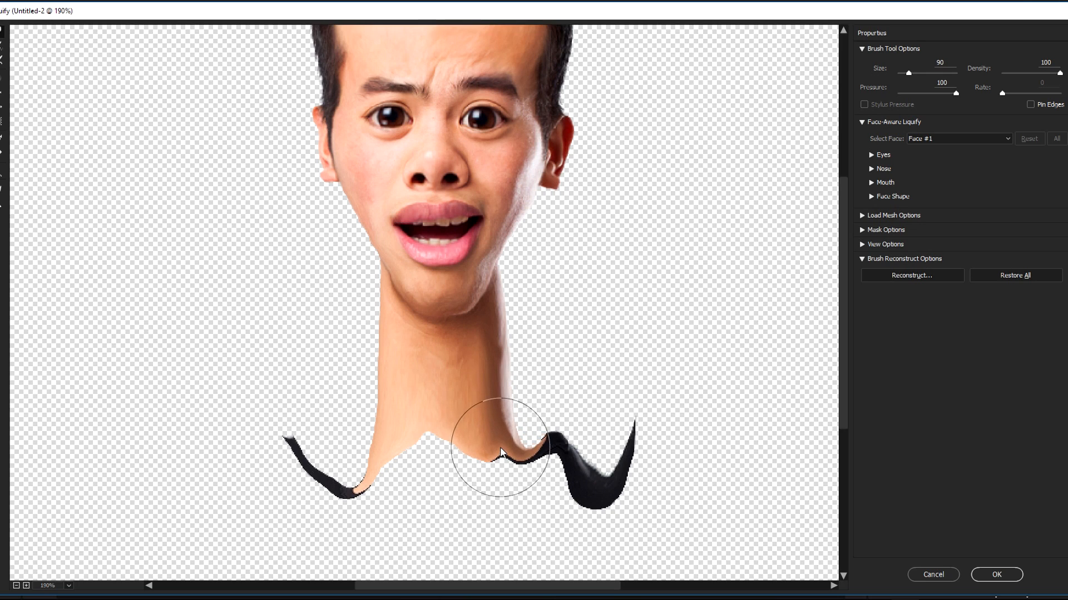
left_click_drag(500, 449, 573, 439)
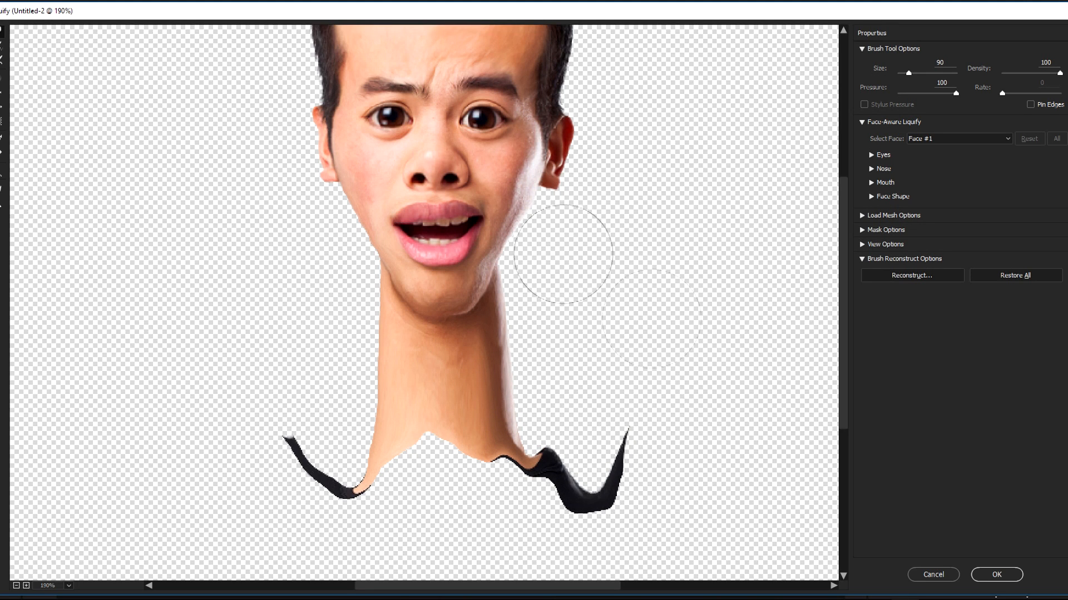
left_click(995, 575)
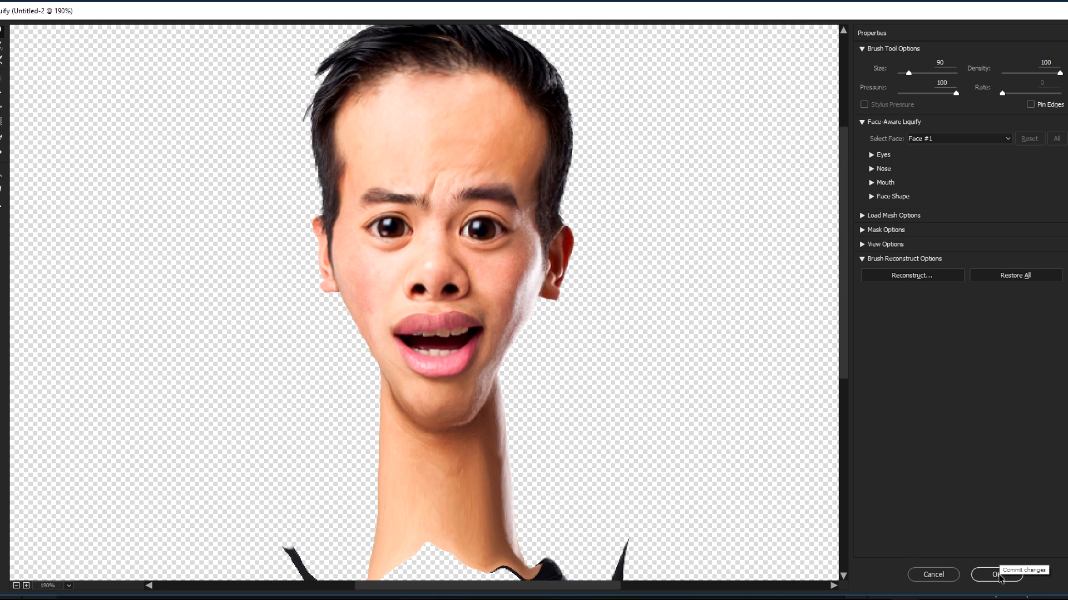
Step: Commit the long-neck warp, hide Layer 2, and pick the Rectangular Marquee tool
left_click(998, 575)
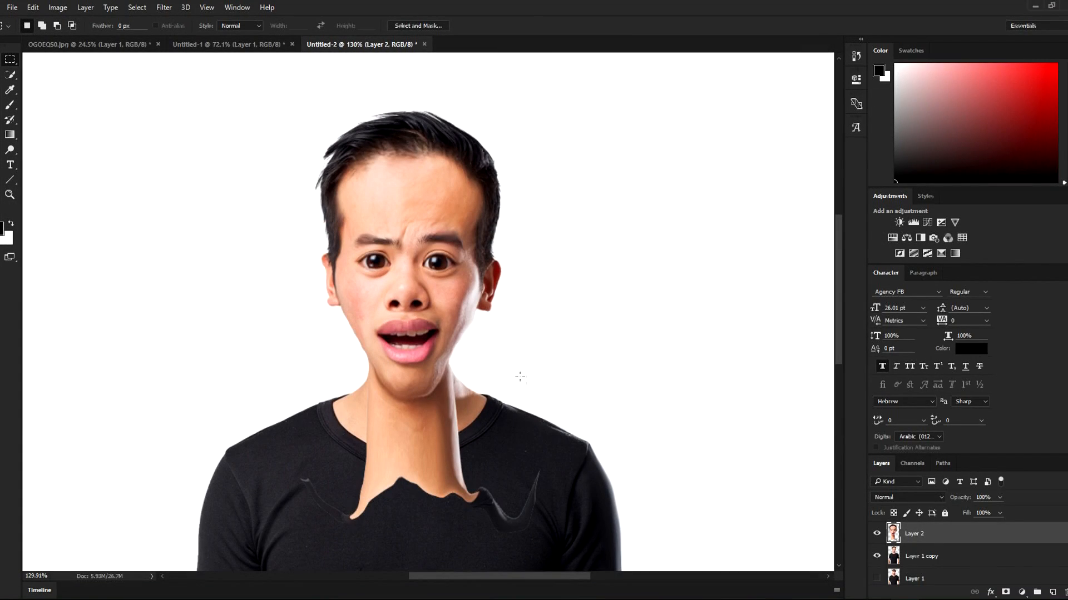
left_click(10, 60)
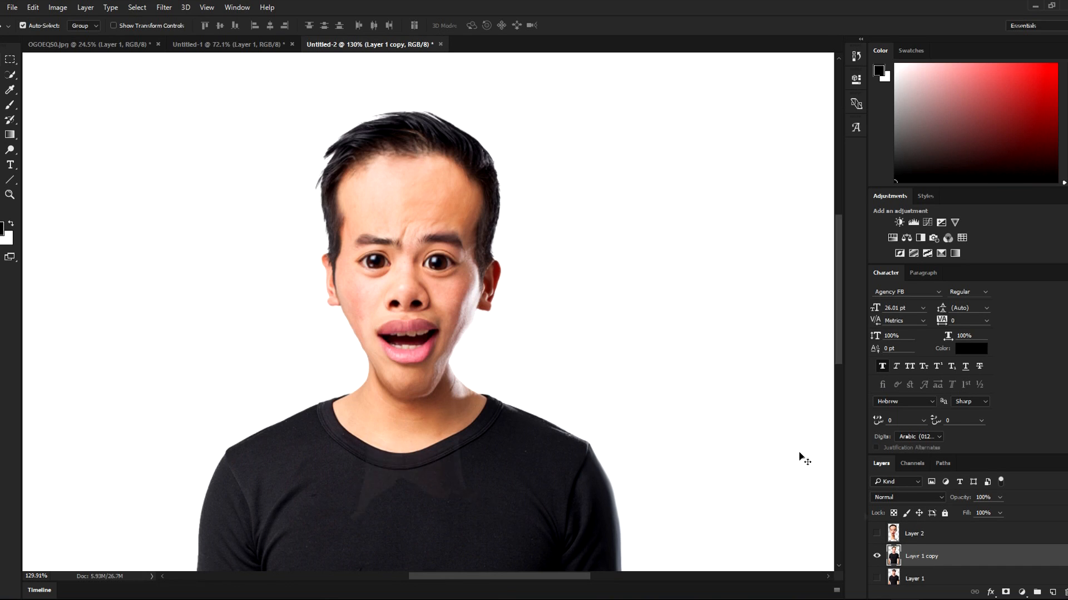
left_click(10, 59)
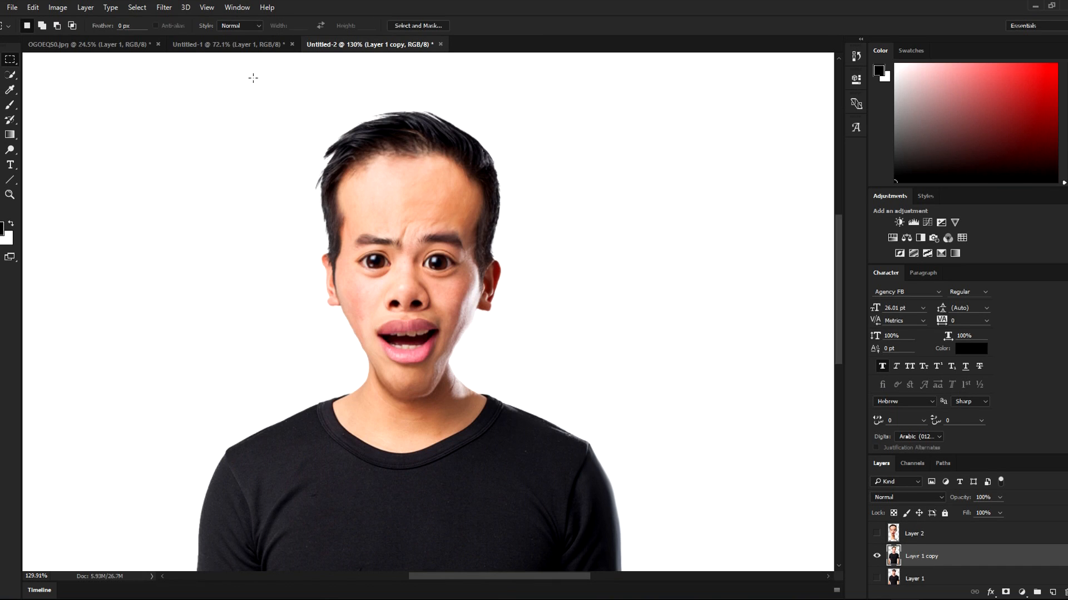
Step: Marquee-select the head region on Layer 1 copy and open the Select menu
left_click_drag(252, 80, 563, 401)
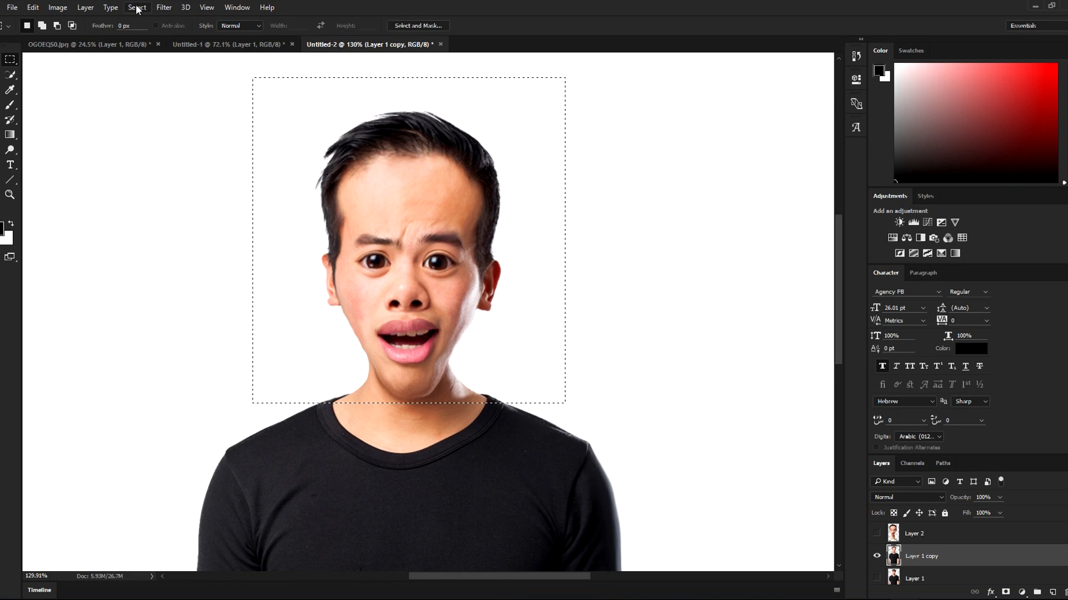
left_click(137, 8)
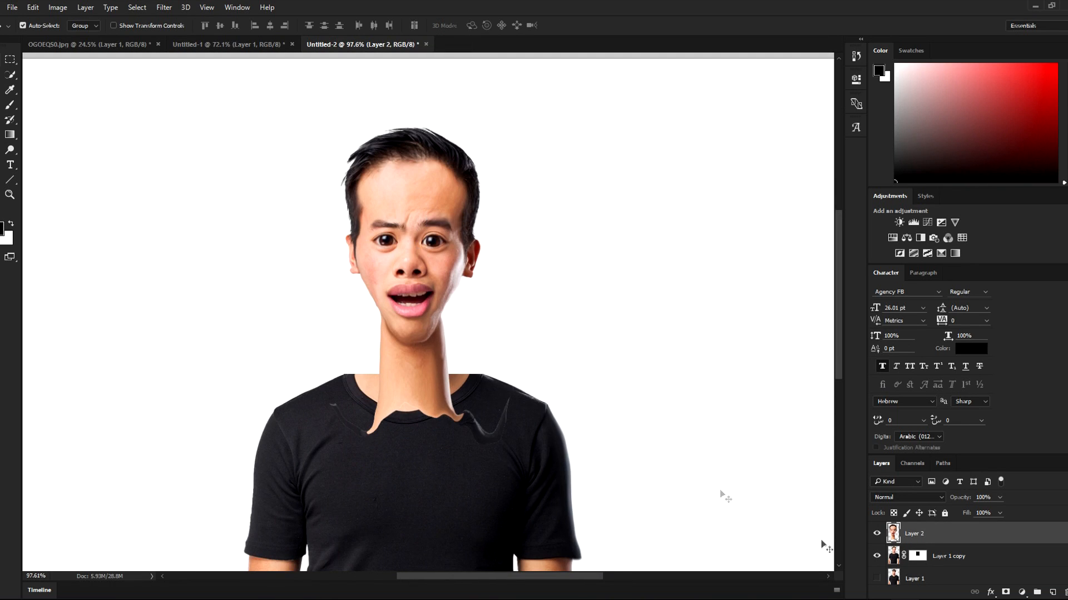
Step: Give Layer 2 a mask and brush away the hard neck edge and seam
left_click(946, 556)
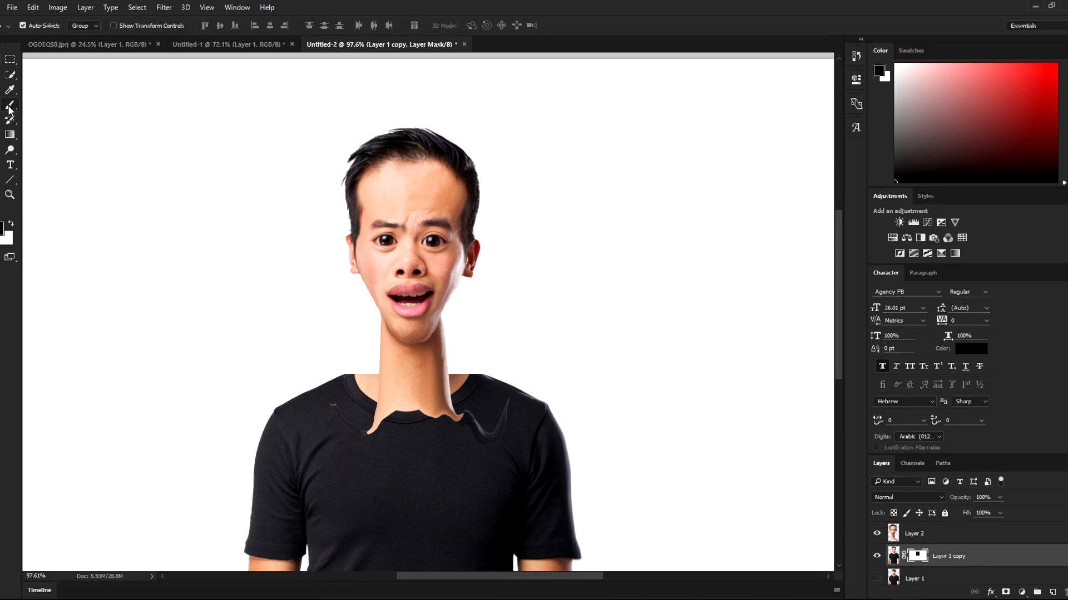
left_click(10, 105)
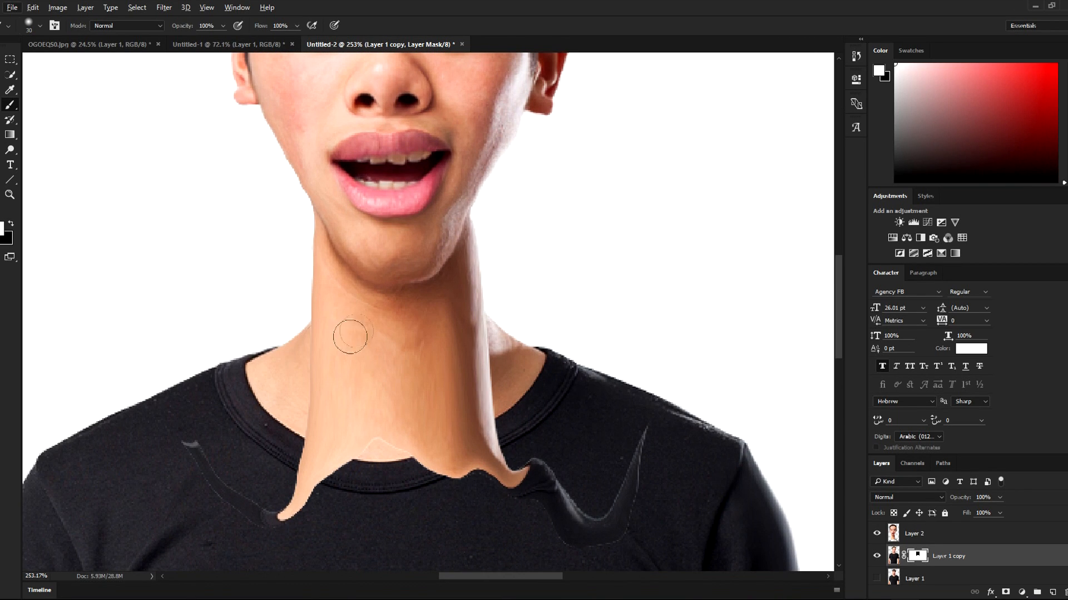
left_click(914, 533)
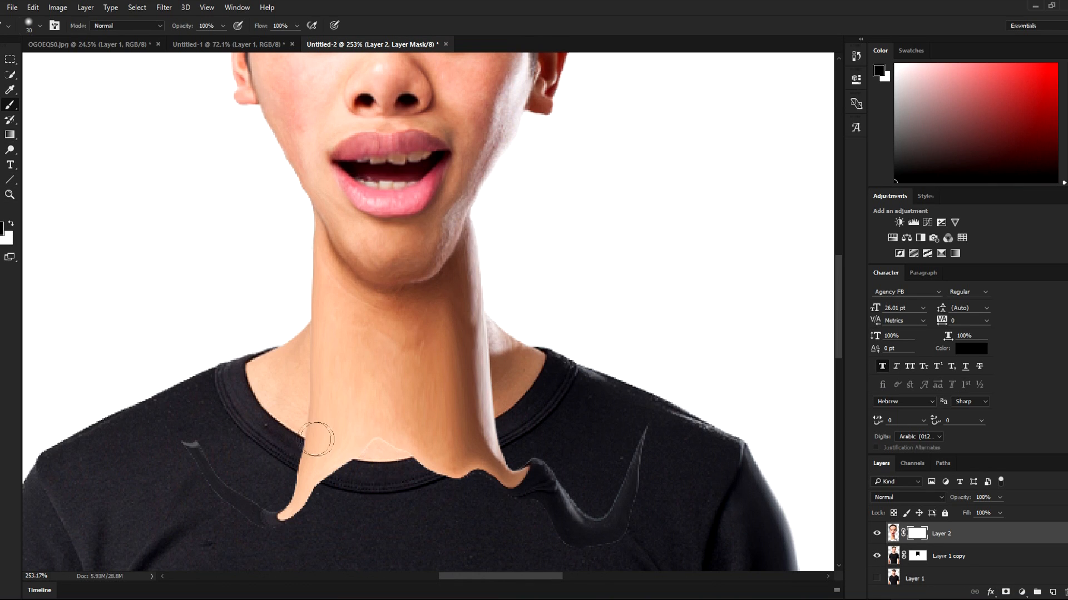
left_click_drag(314, 441, 311, 379)
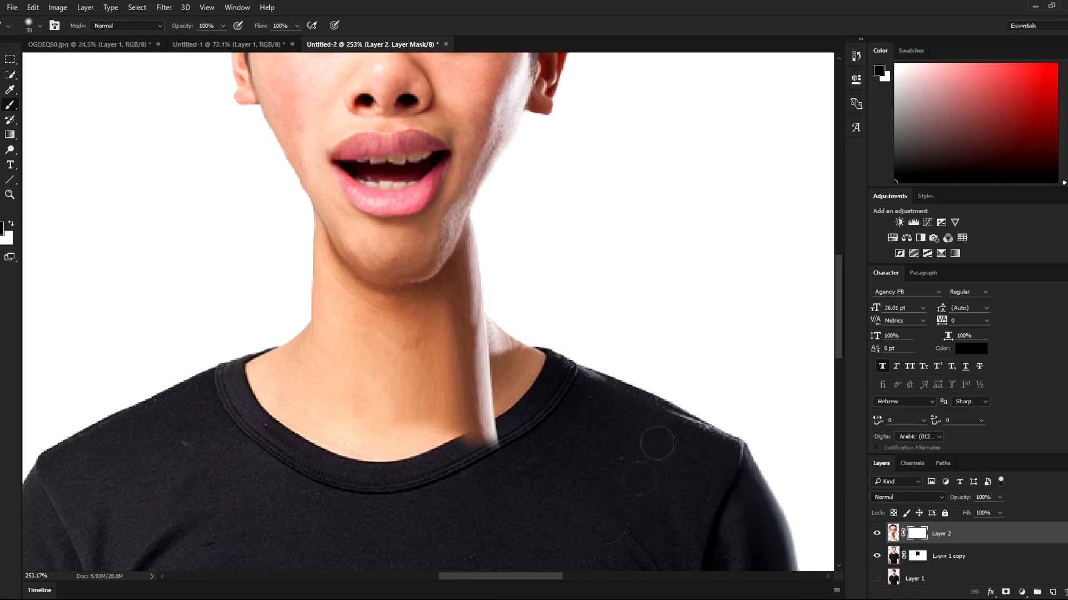
left_click_drag(654, 443, 451, 401)
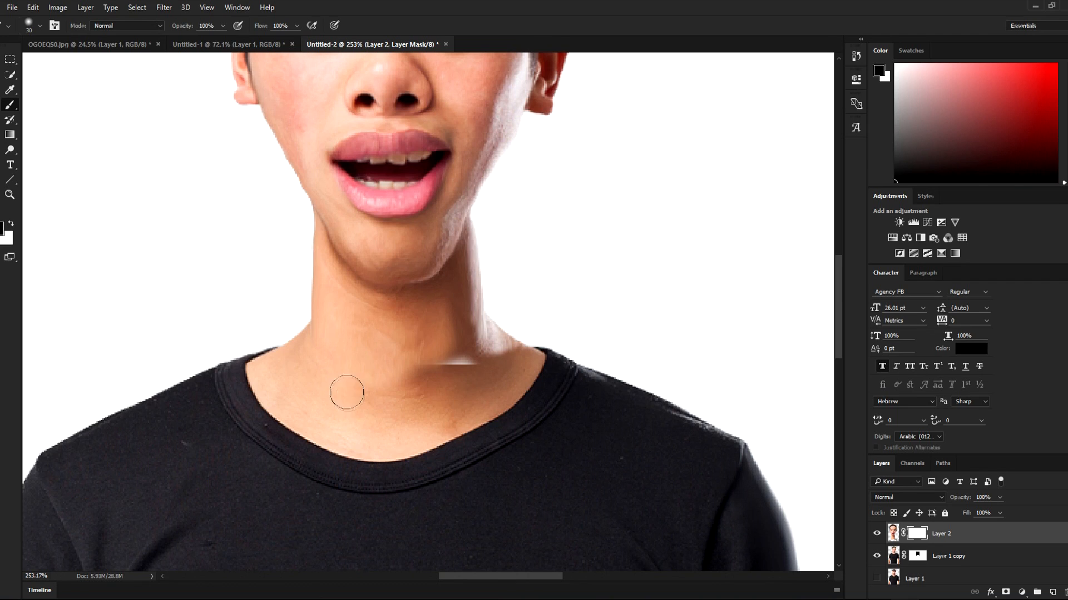
left_click_drag(346, 393, 442, 372)
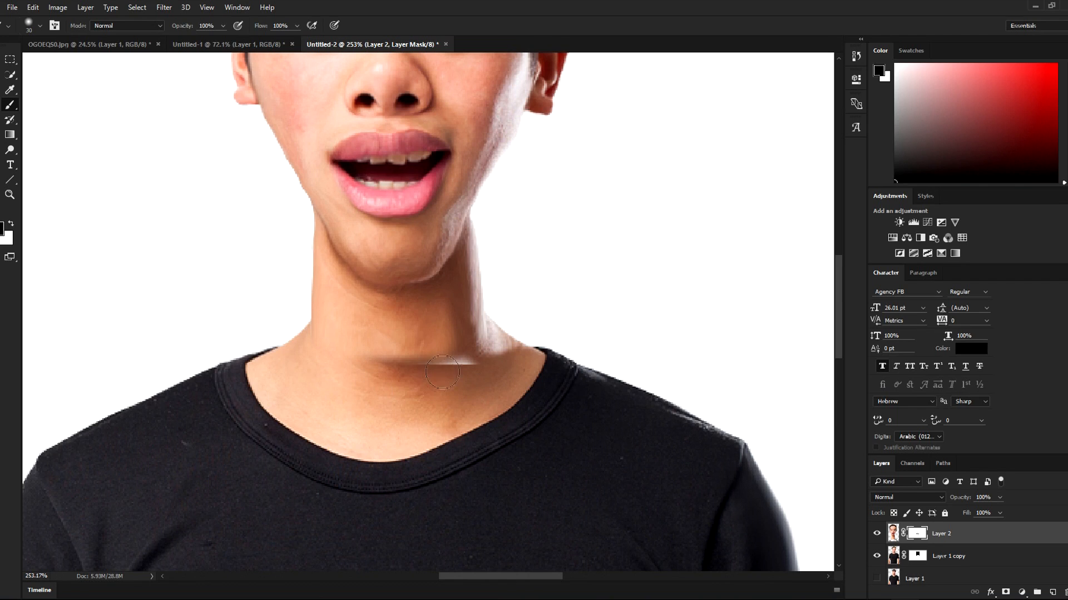
left_click_drag(443, 371, 498, 362)
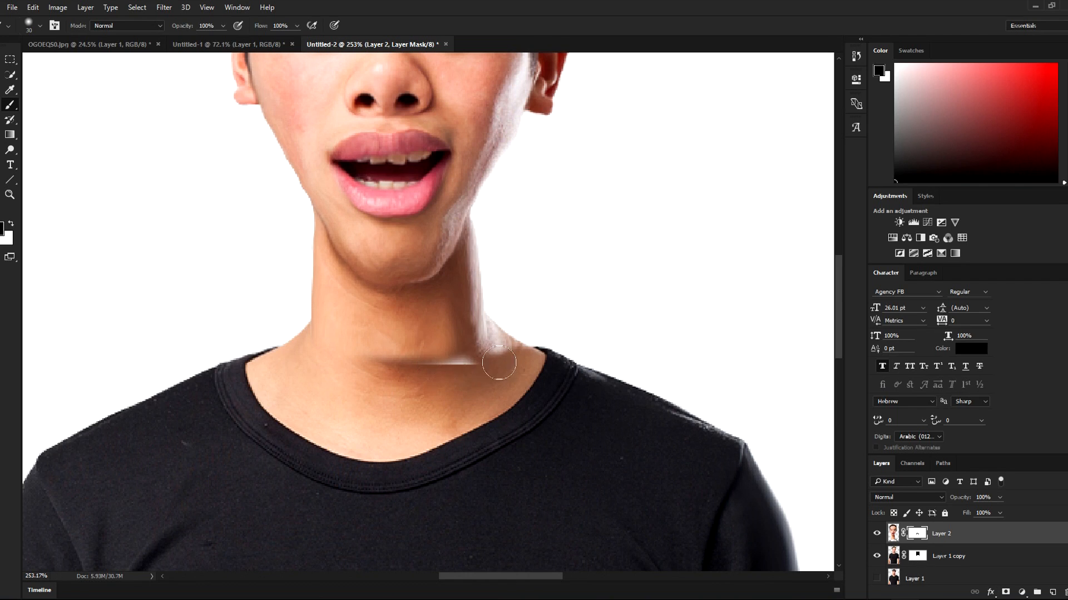
Step: Swap the brush colour between the two layer masks and blend the remaining seam into skin
left_click(946, 556)
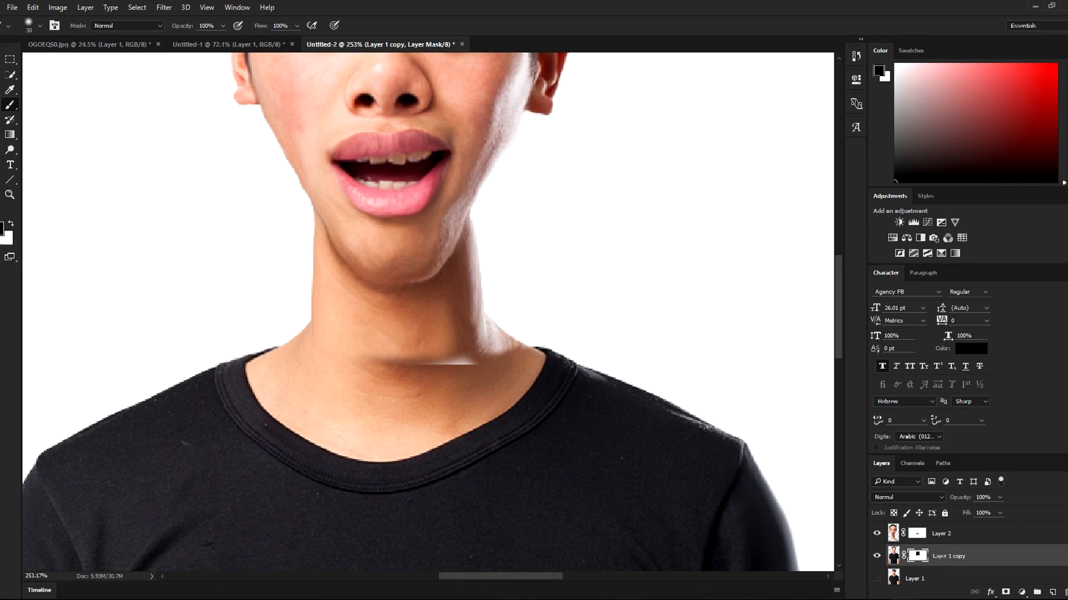
left_click(427, 359)
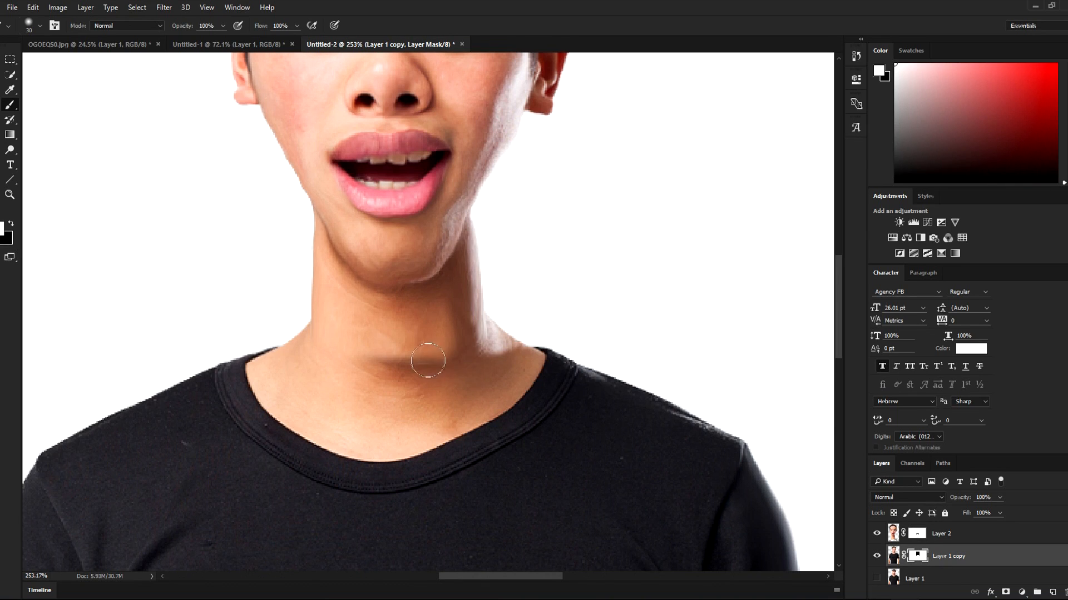
mouse_move(856, 523)
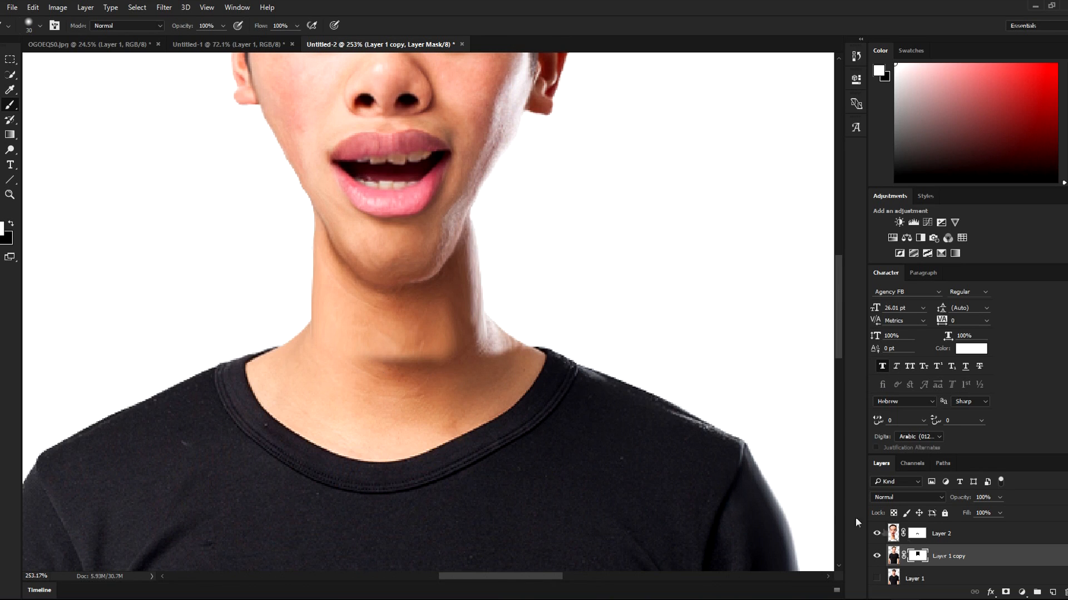
left_click(941, 534)
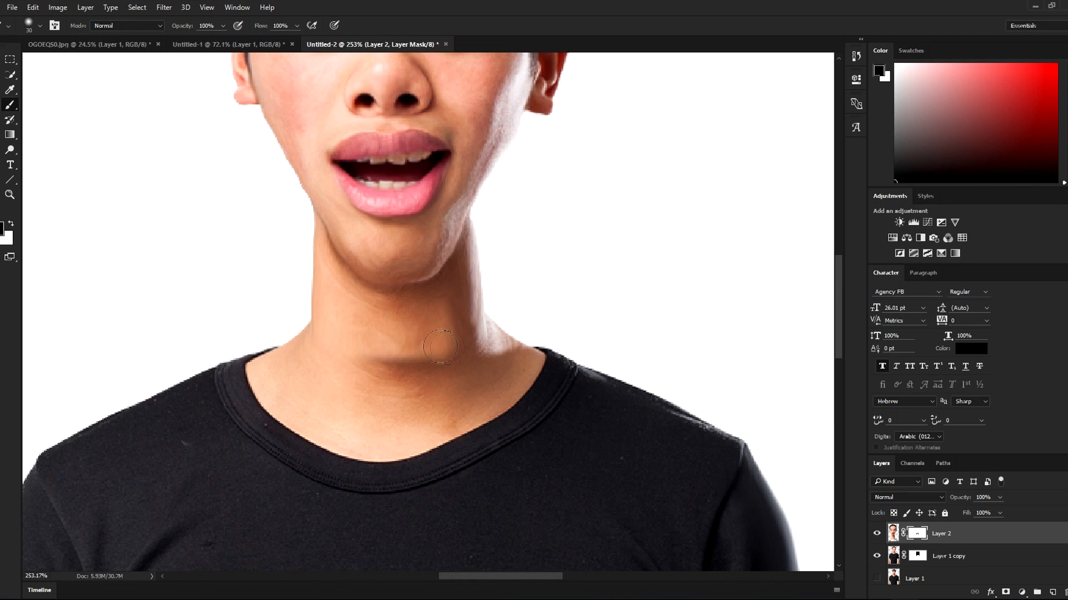
left_click_drag(441, 347, 351, 360)
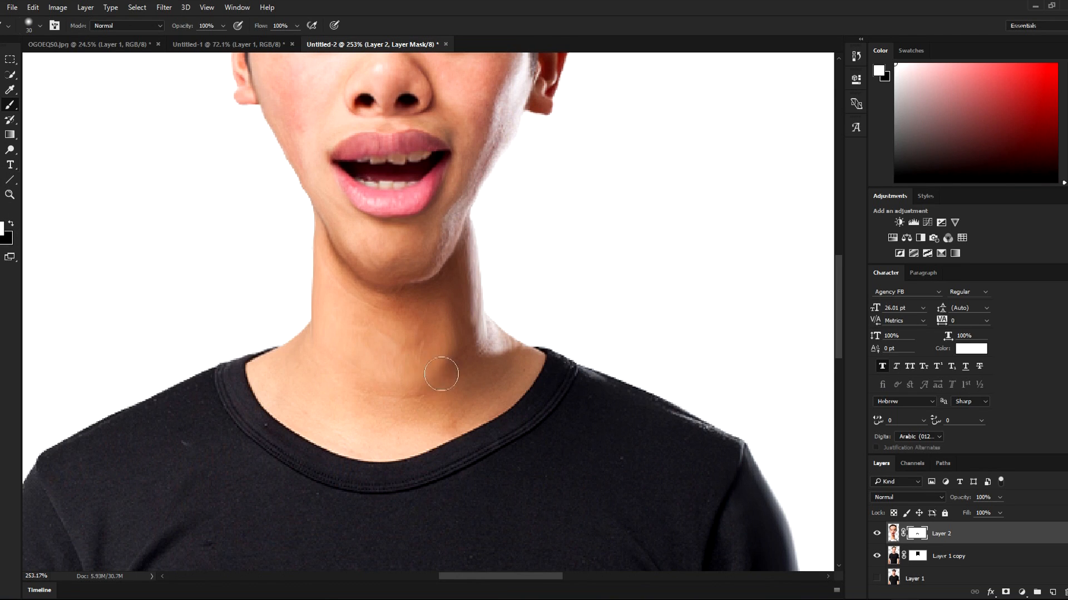
mouse_move(427, 373)
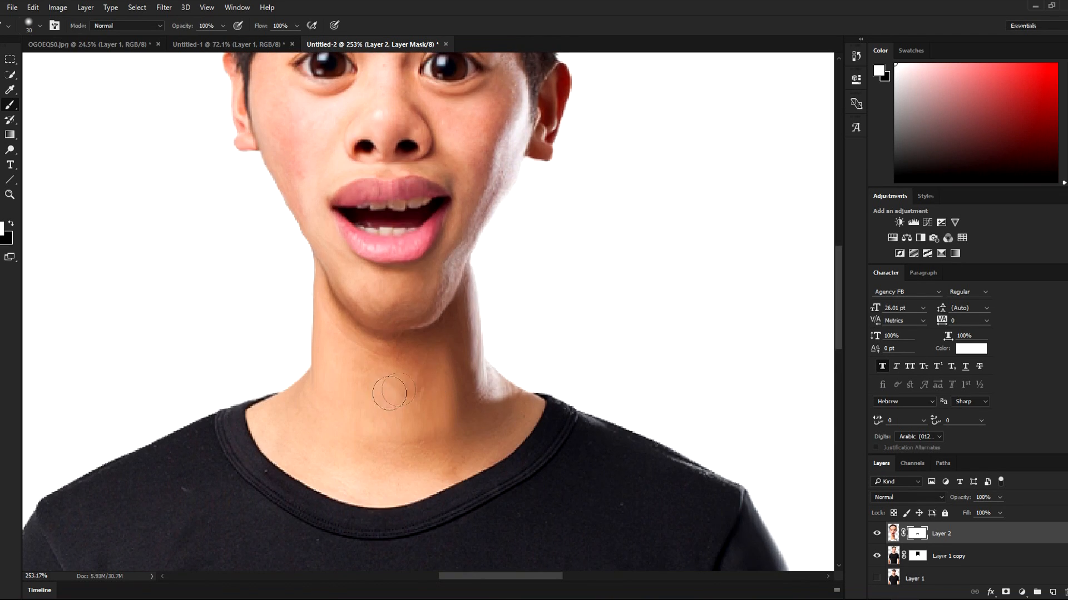
mouse_move(449, 387)
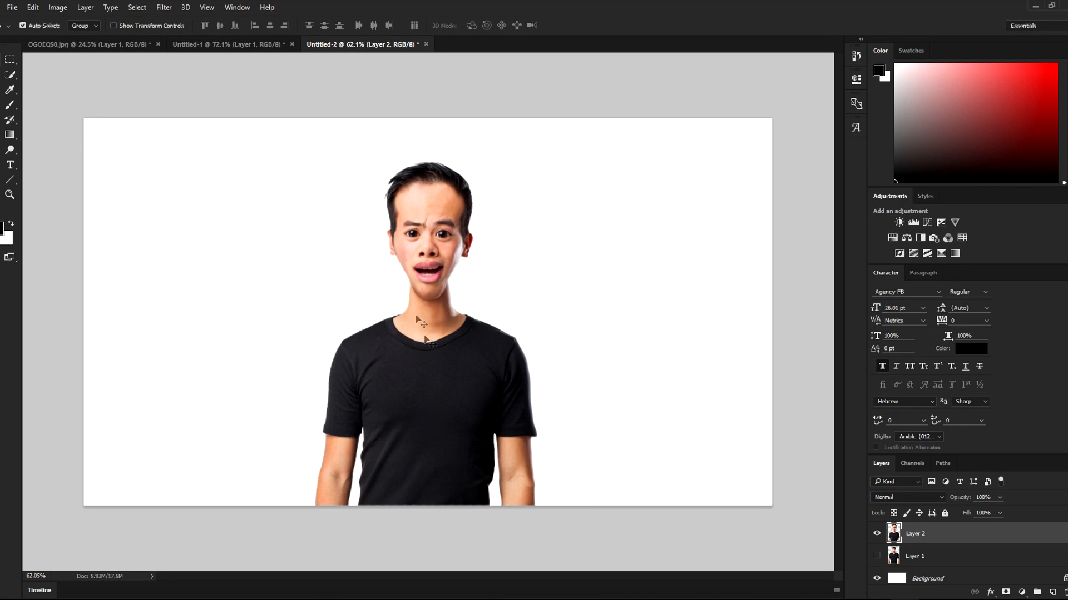
Step: Apply Filter > Stylize > Oil Paint with adjusted stylization settings to the portrait
left_click(163, 7)
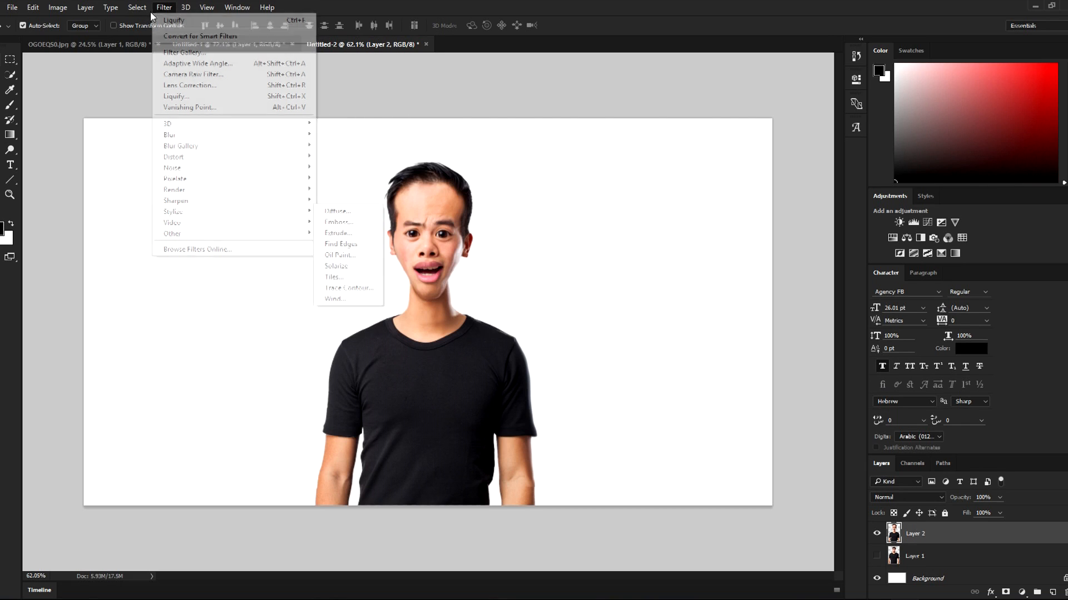
mouse_move(191, 211)
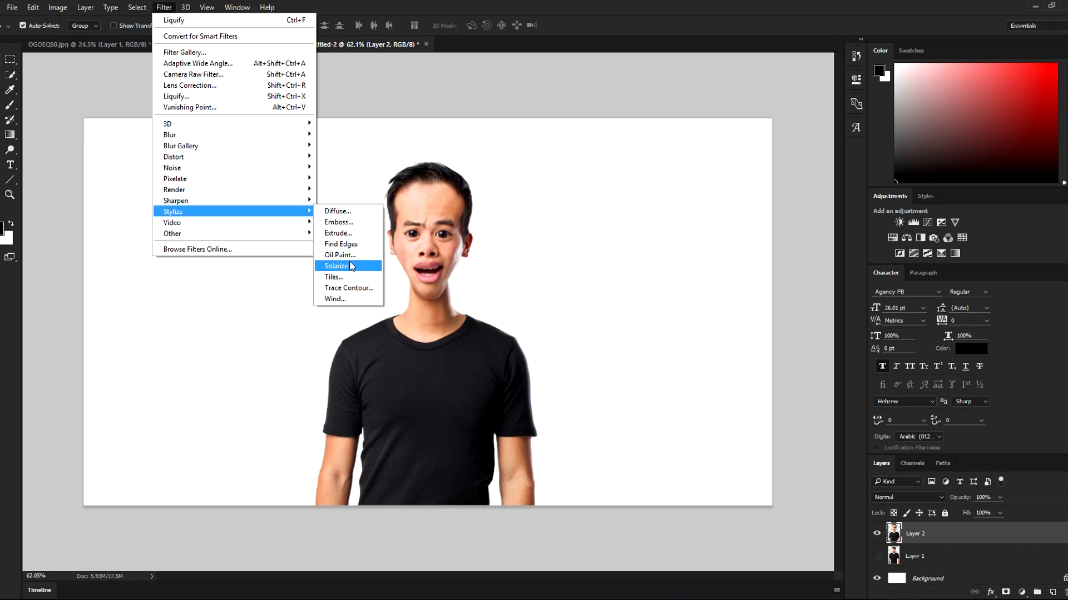
left_click(339, 255)
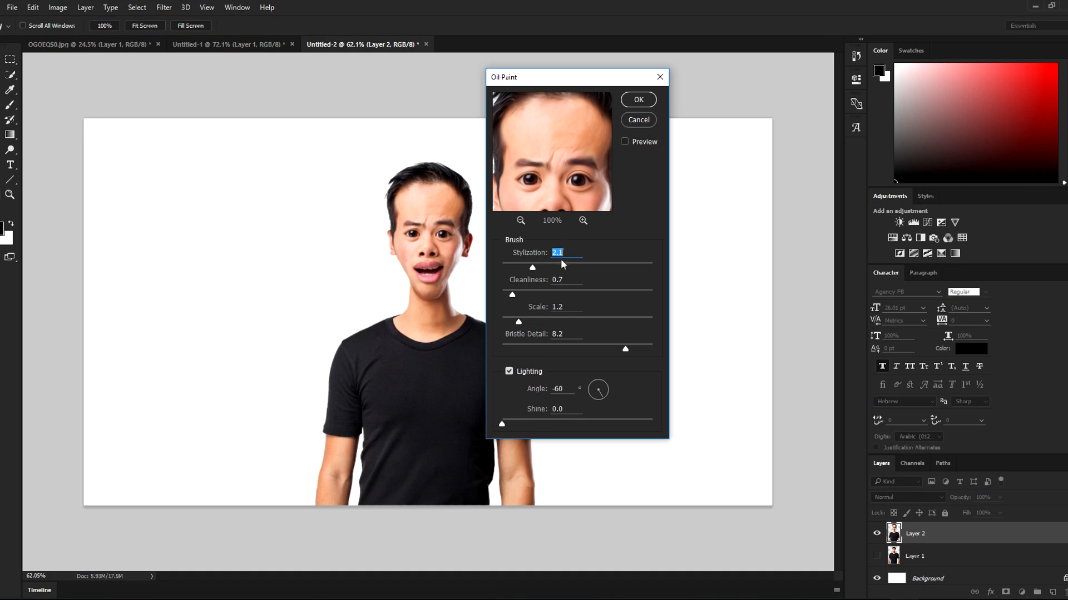
mouse_move(527, 282)
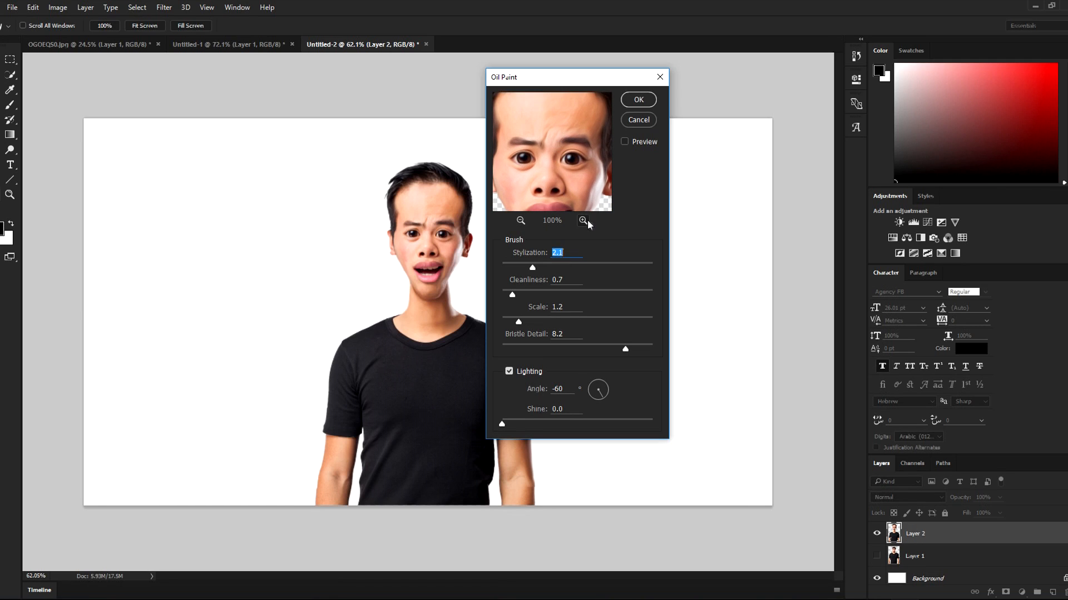
left_click(582, 220)
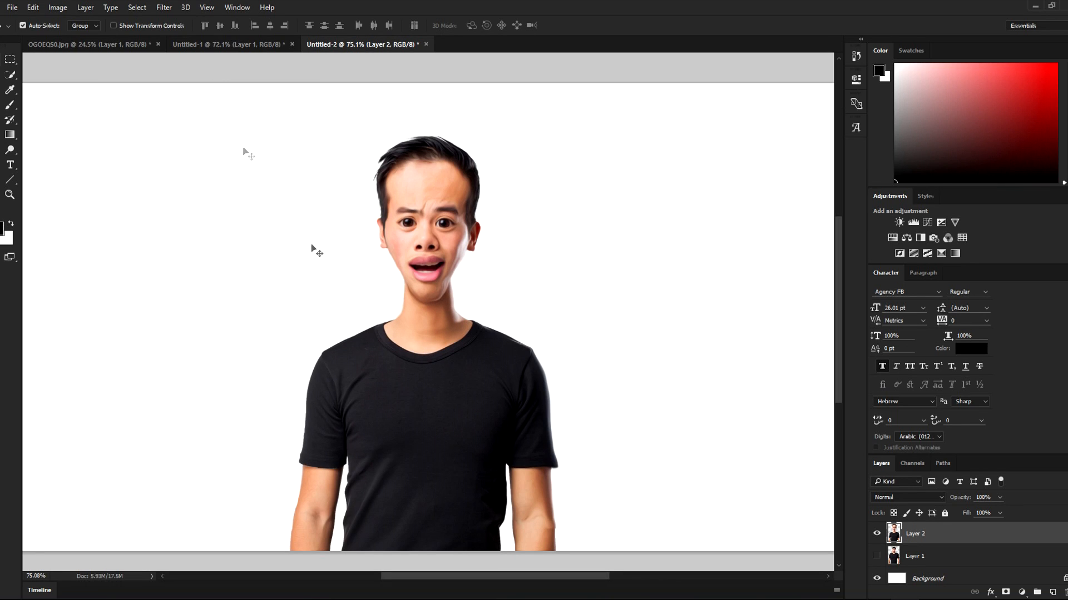
Step: In Liquify, push the torso sides inward with a size-600 Forward Warp brush
left_click(163, 6)
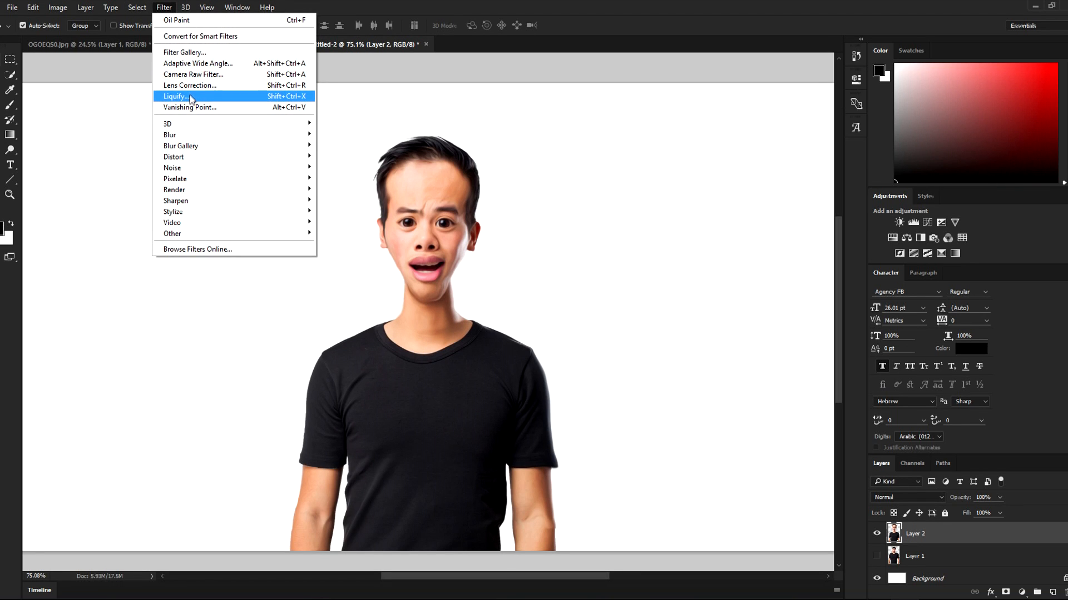
left_click(176, 96)
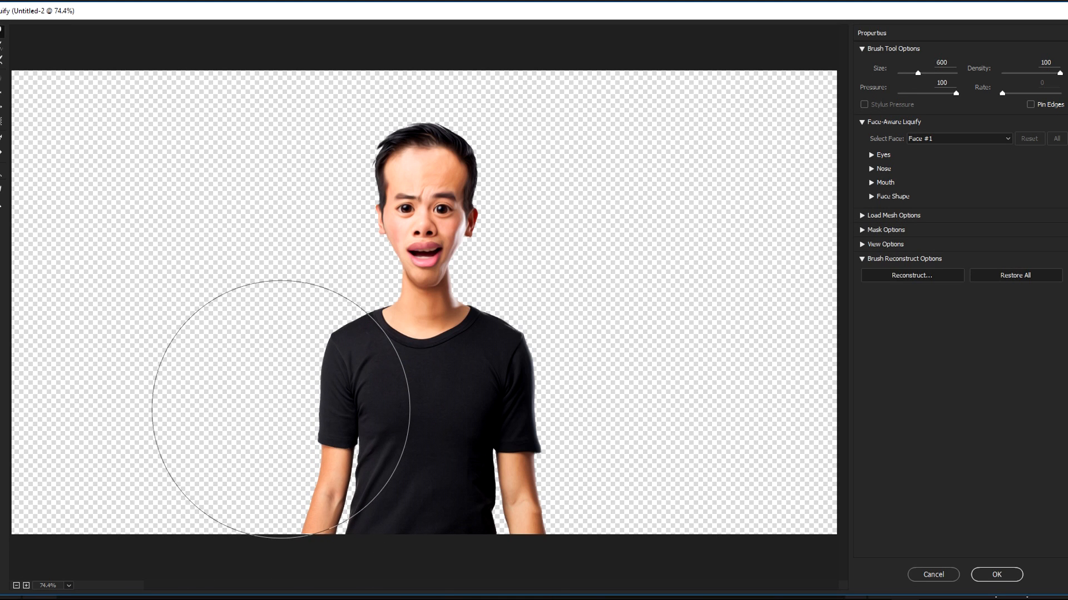
left_click(995, 574)
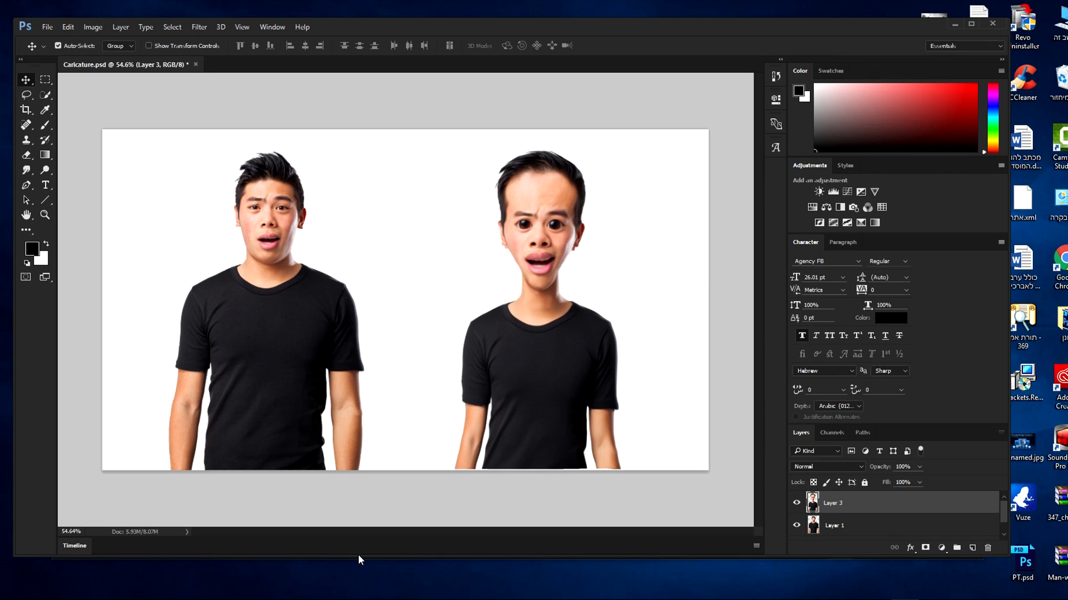
mouse_move(292, 471)
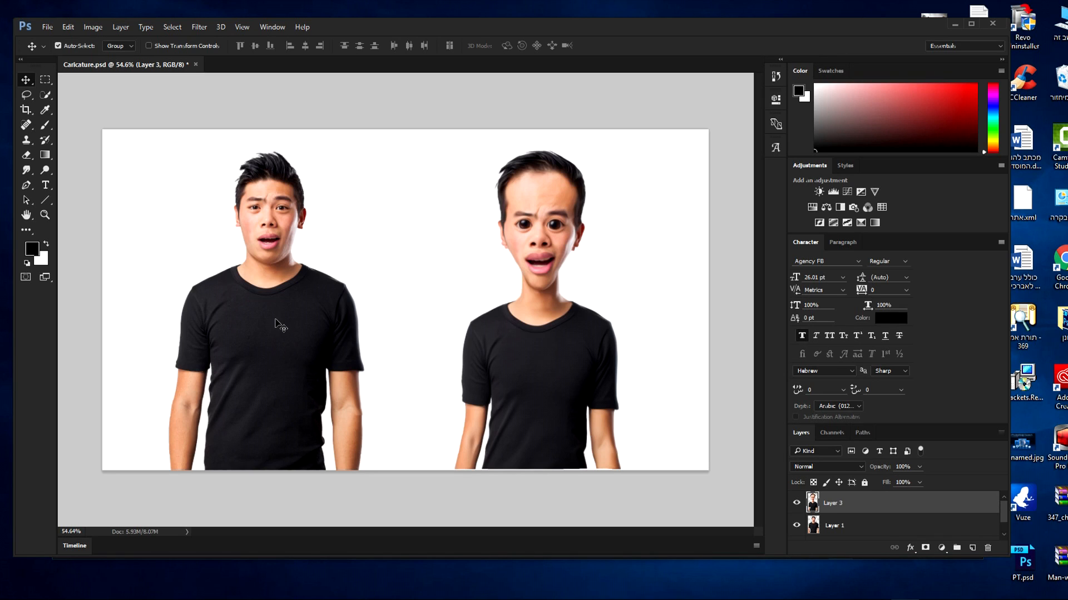
mouse_move(588, 133)
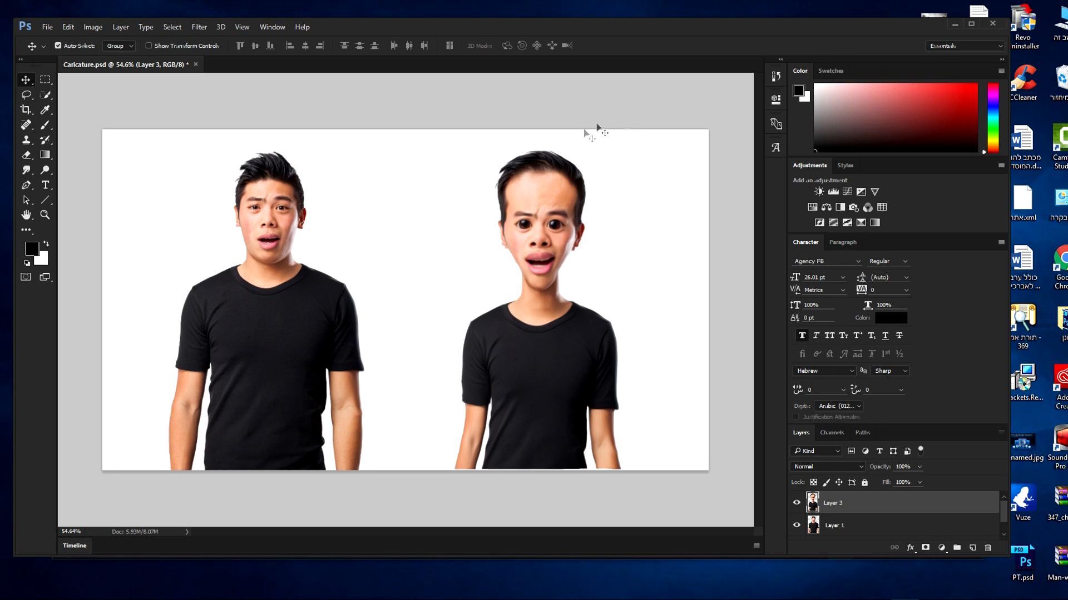
mouse_move(540, 444)
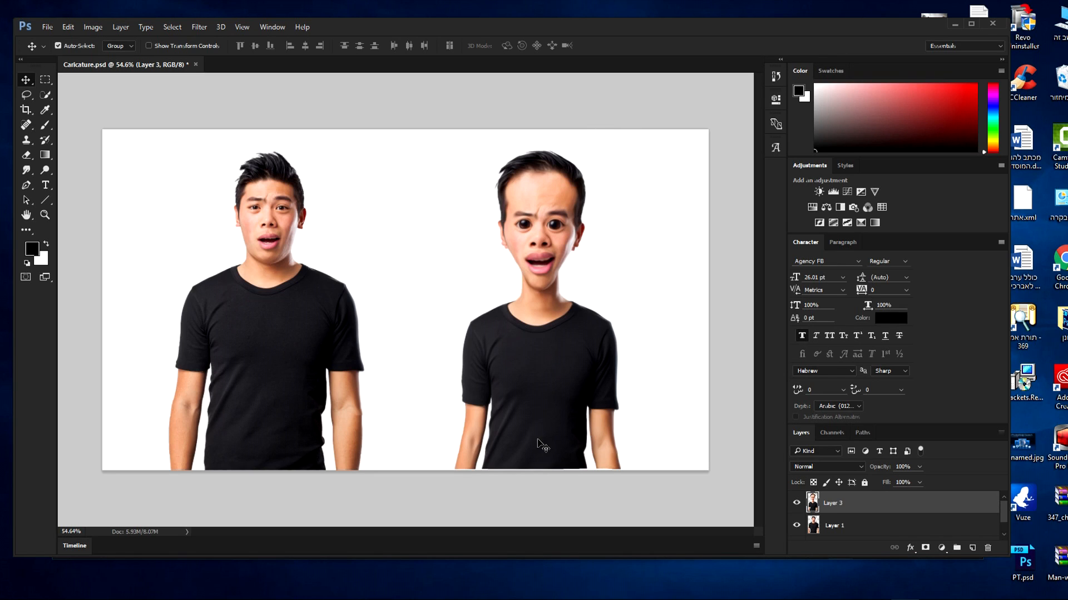